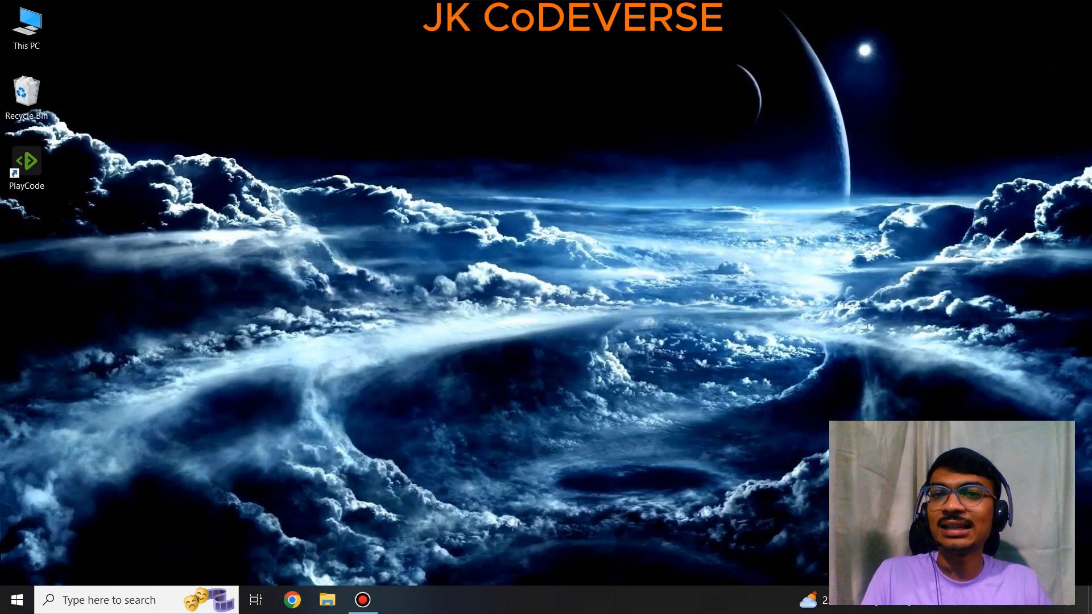
Launch PlayCode from its desktop shortcut to open a new JavaScript playground
{"action": "left_click", "coordinate": [27, 164]}
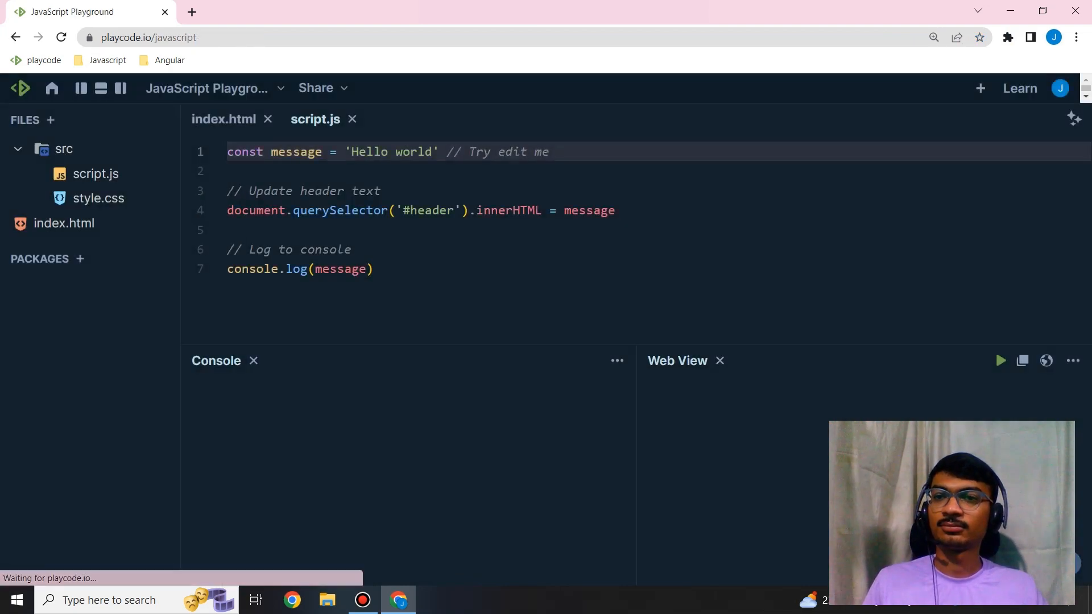
Replace the starter script with the comment //insertAdjacentHTML(position,text), then switch to index.html
{"action": "left_click", "coordinate": [999, 360]}
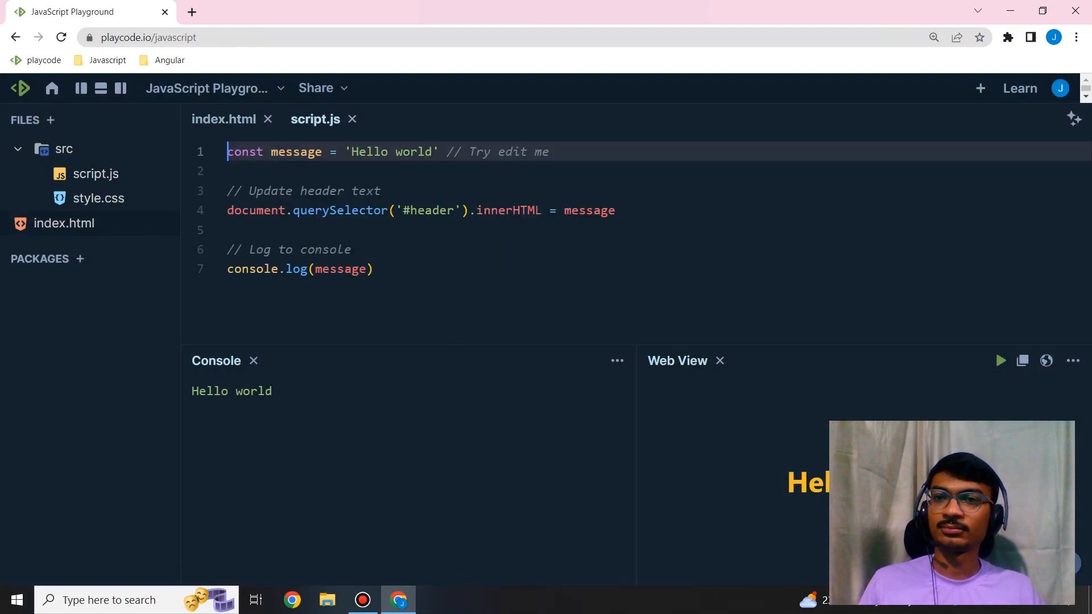
{"action": "type", "text": "//insert"}
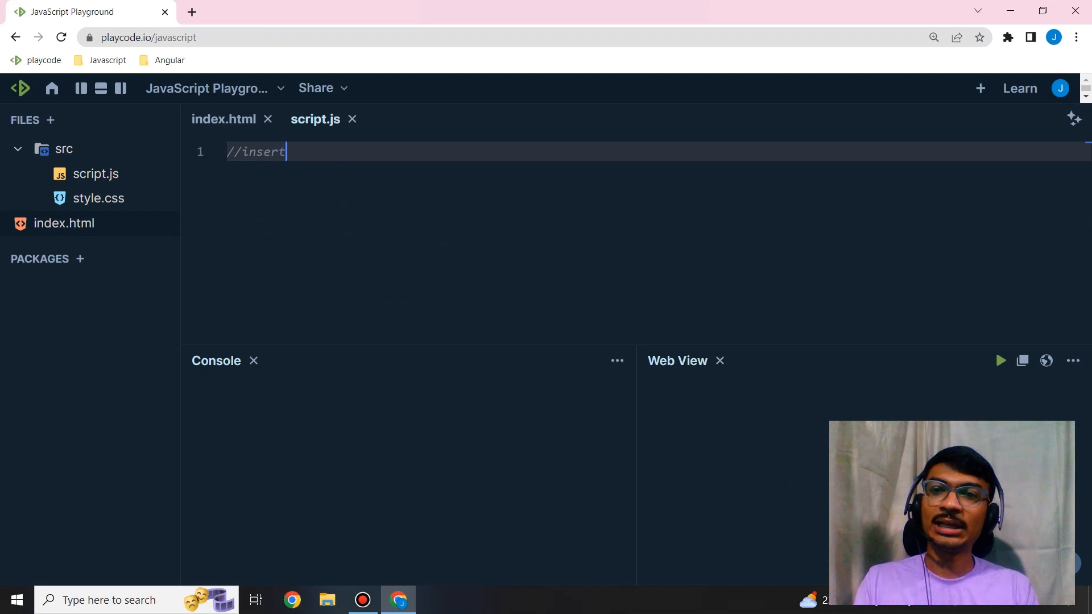
{"action": "type", "text": "A"}
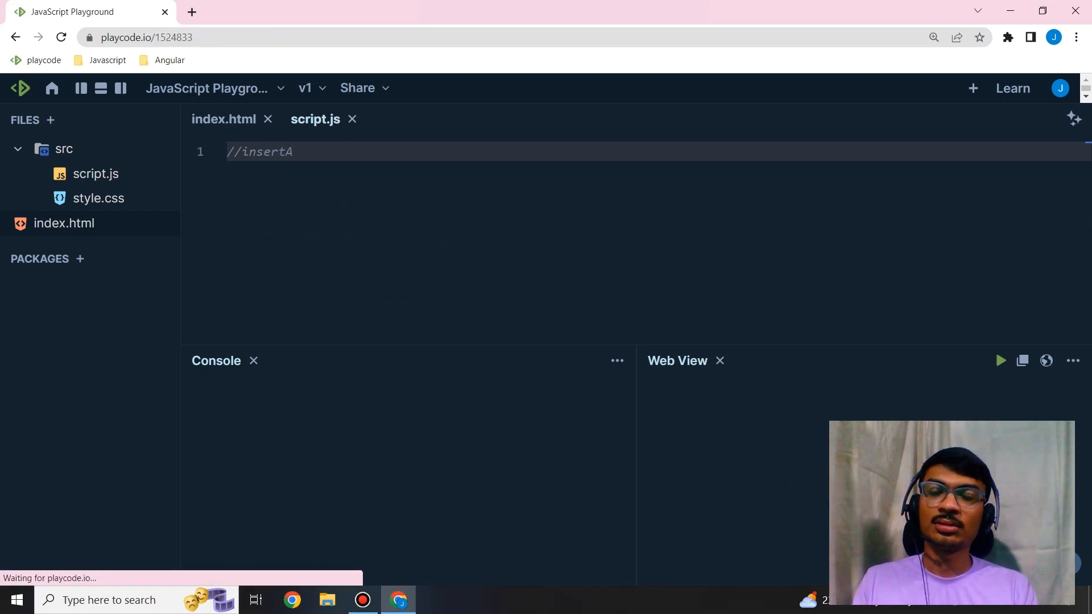
{"action": "type", "text": "djacen"}
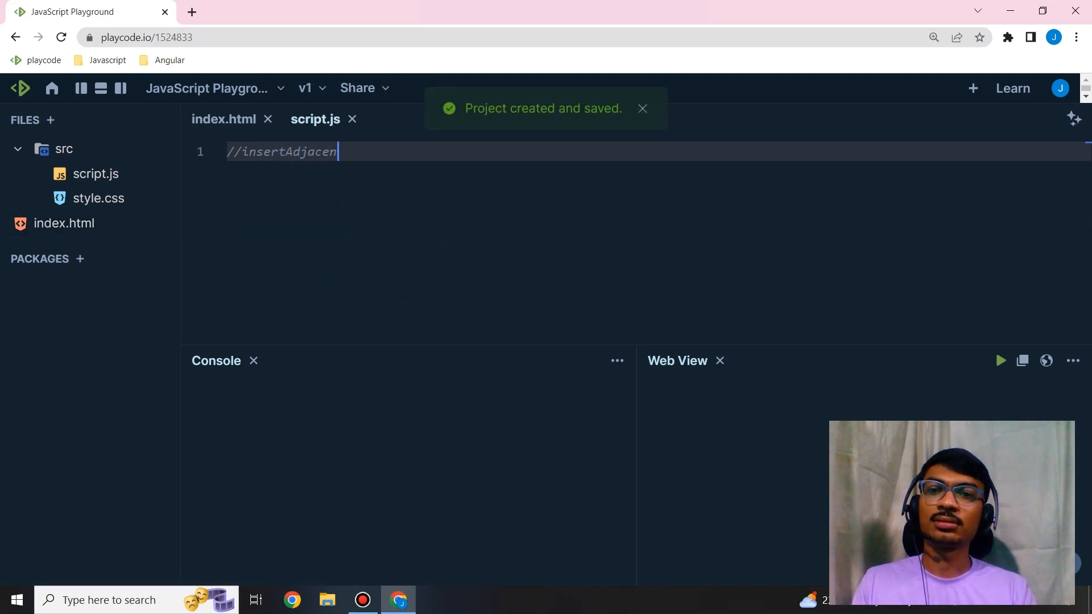
{"action": "type", "text": "tHTML"}
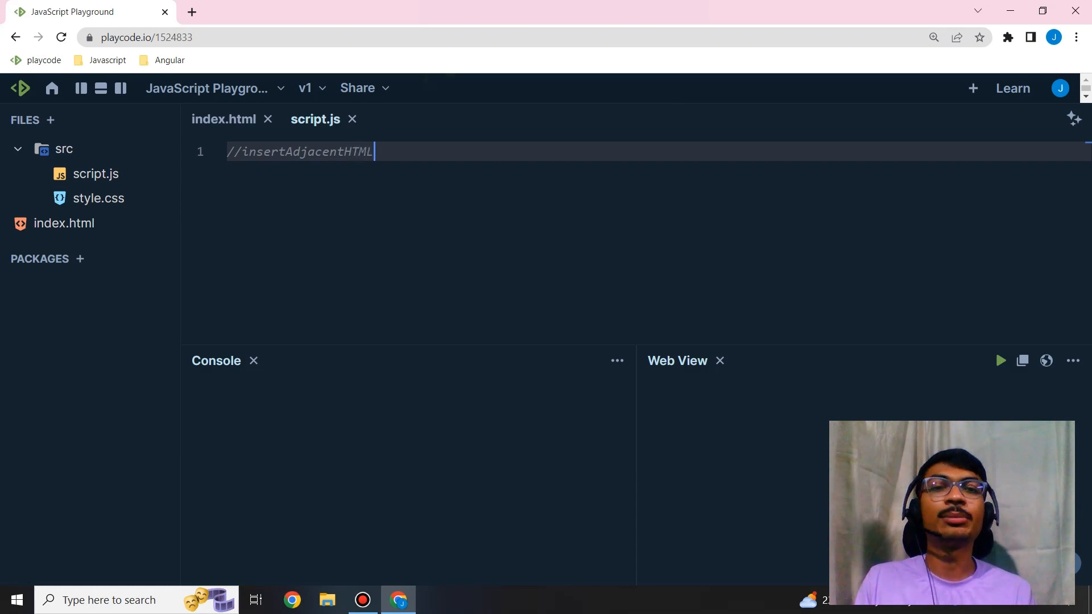
{"action": "type", "text": "()"}
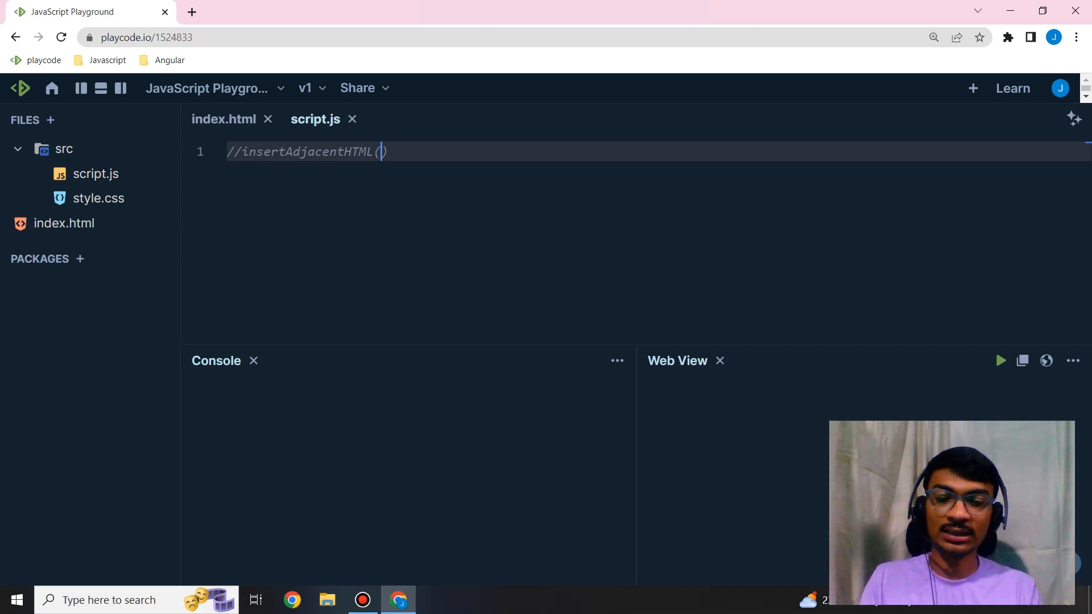
{"action": "type", "text": "position"}
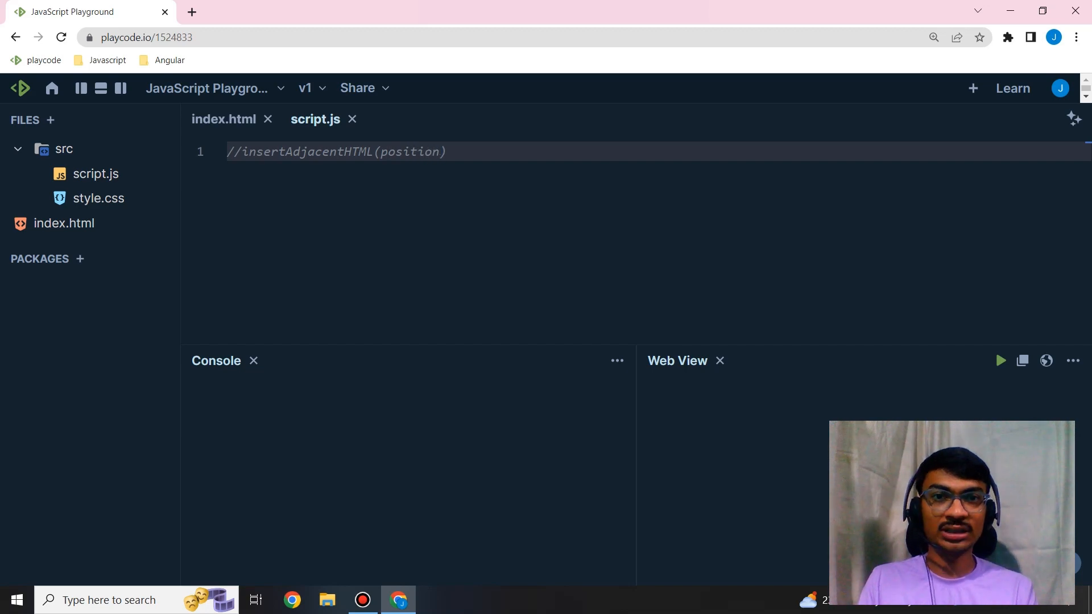
{"action": "type", "text": ",text"}
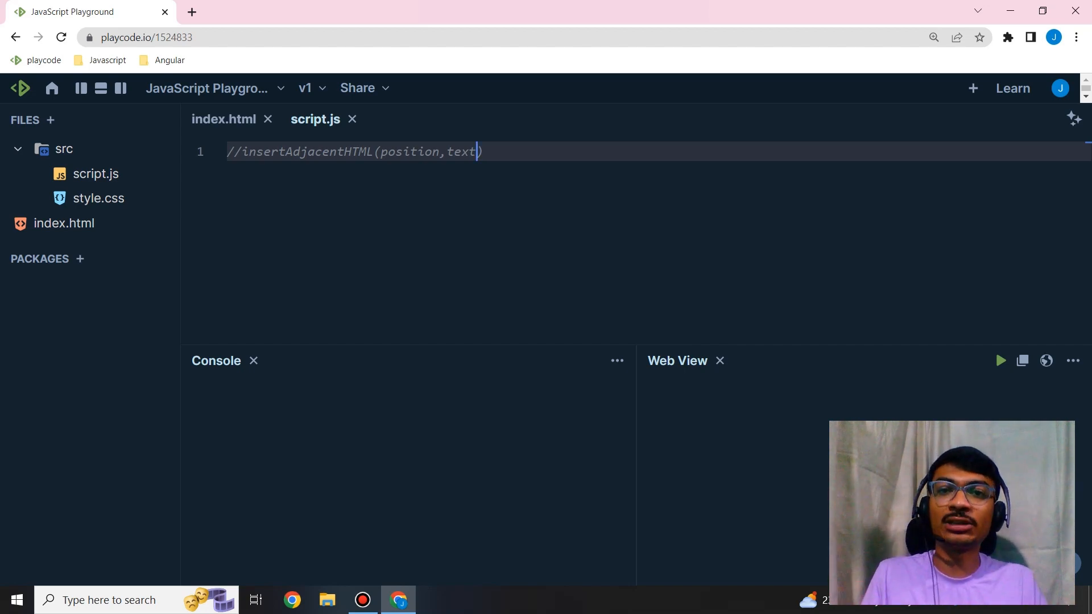
{"action": "key", "text": "Enter"}
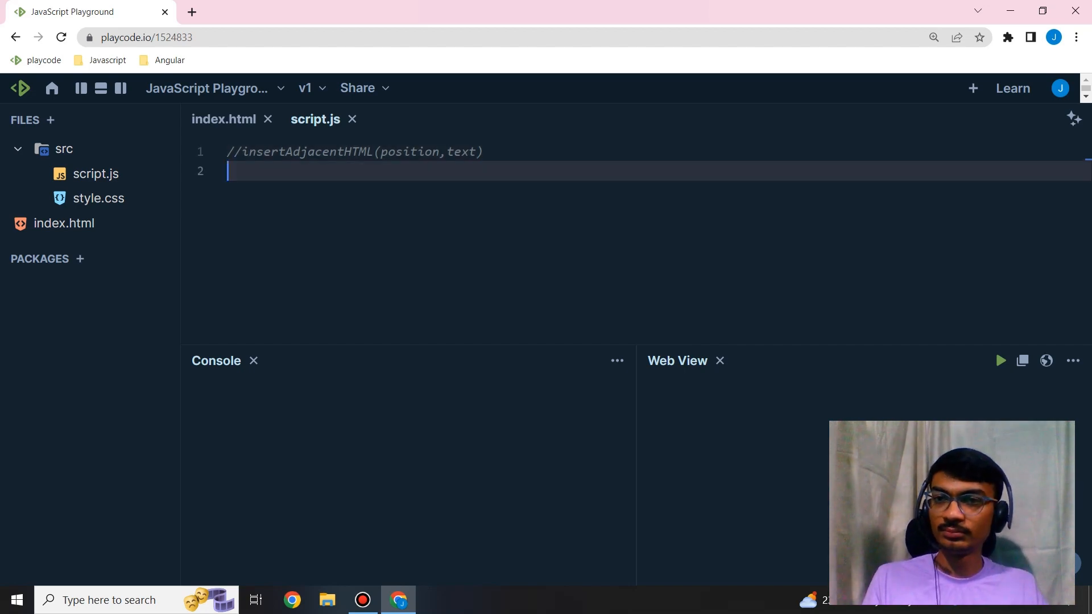
{"action": "left_click", "coordinate": [224, 119]}
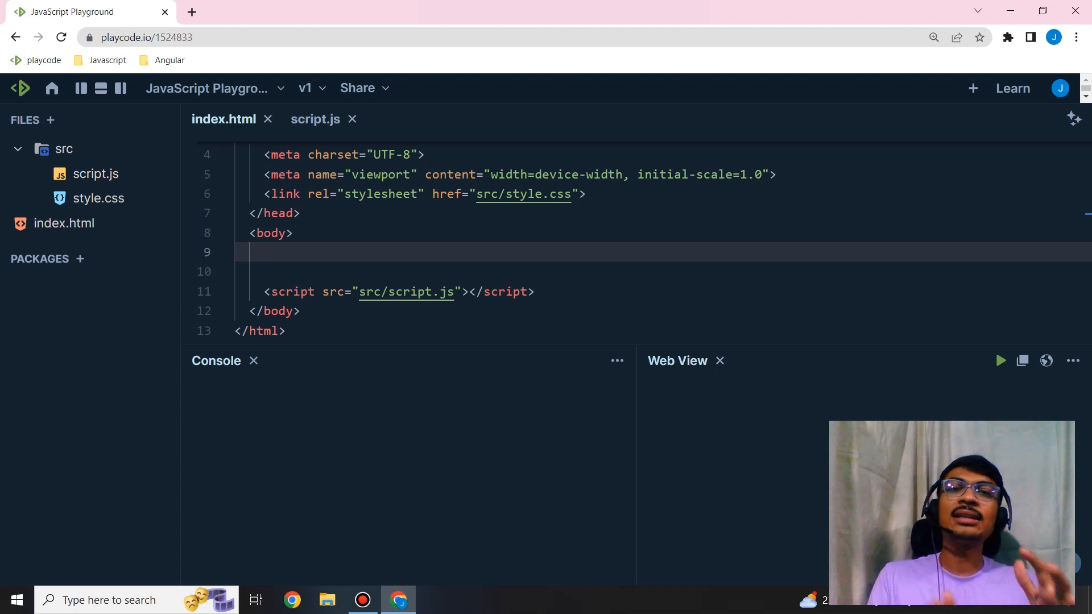
Add an 'options' select (beforeBegin, beforeEnd, afterBegin, afterEnd) and a button with id 'button'
{"action": "left_click", "coordinate": [265, 252]}
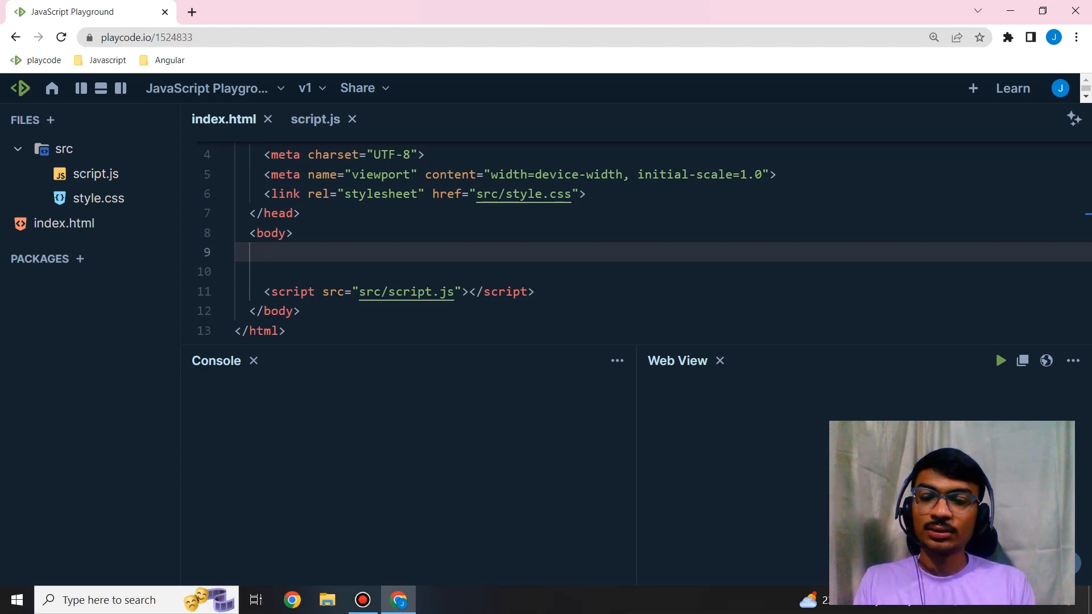
{"action": "type", "text": "sele"}
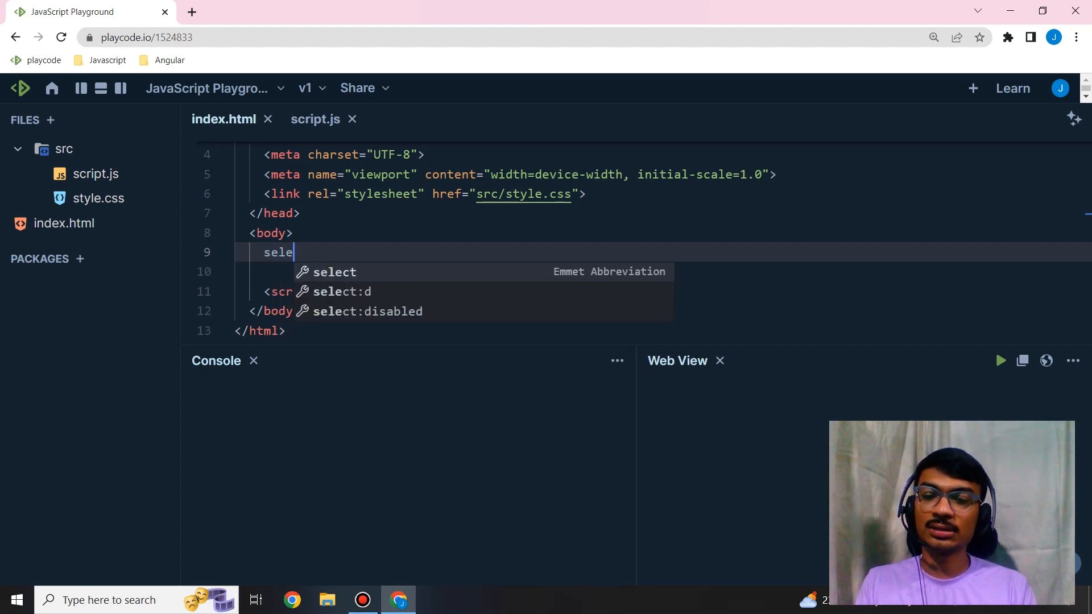
{"action": "key", "text": "Tab"}
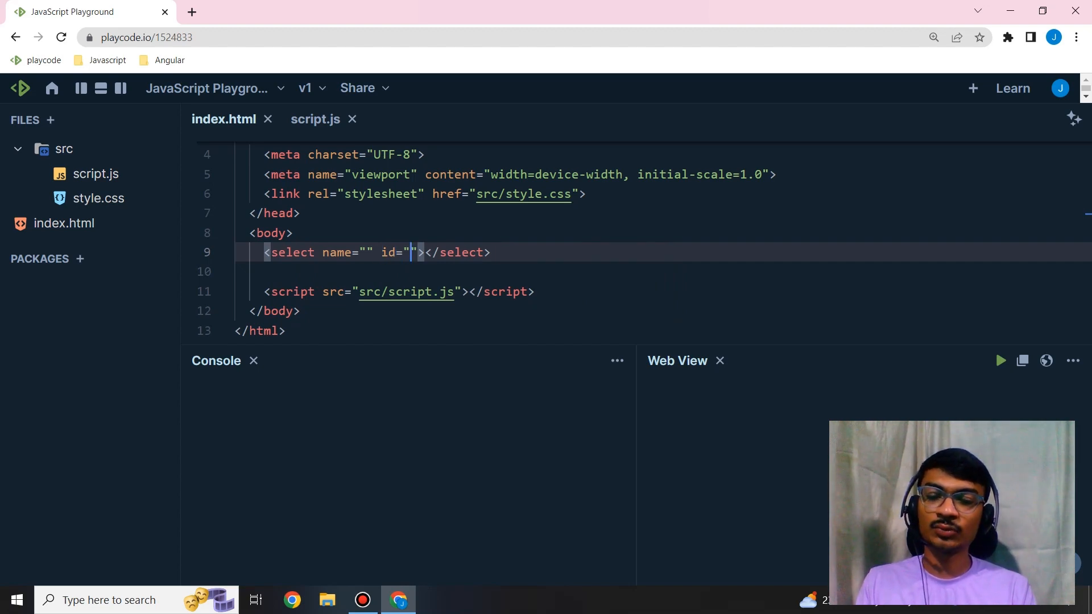
{"action": "type", "text": "options"}
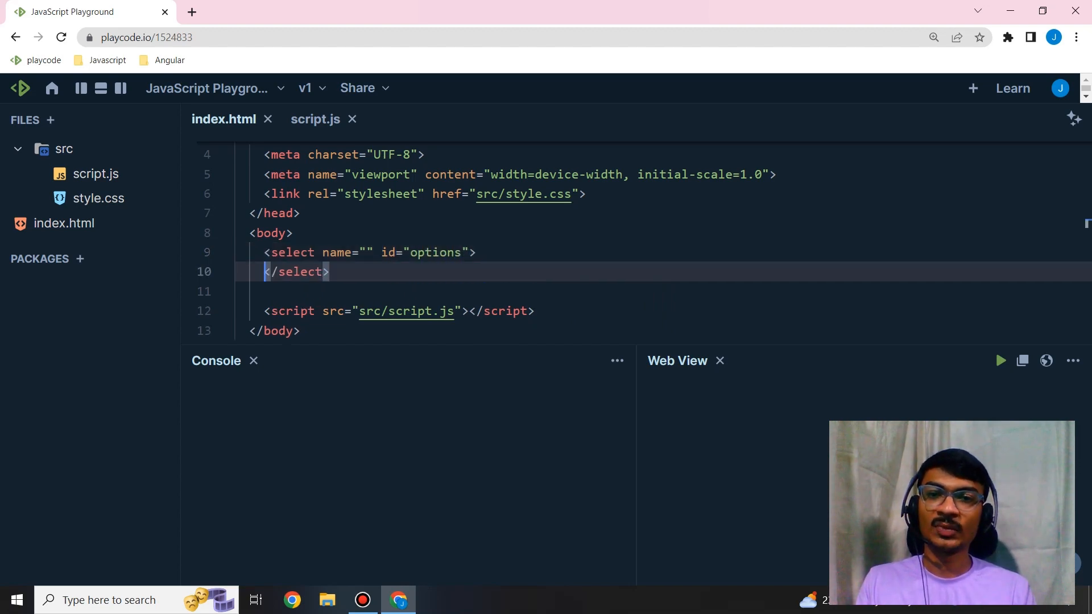
{"action": "type", "text": "option>beforeBeg</option>"}
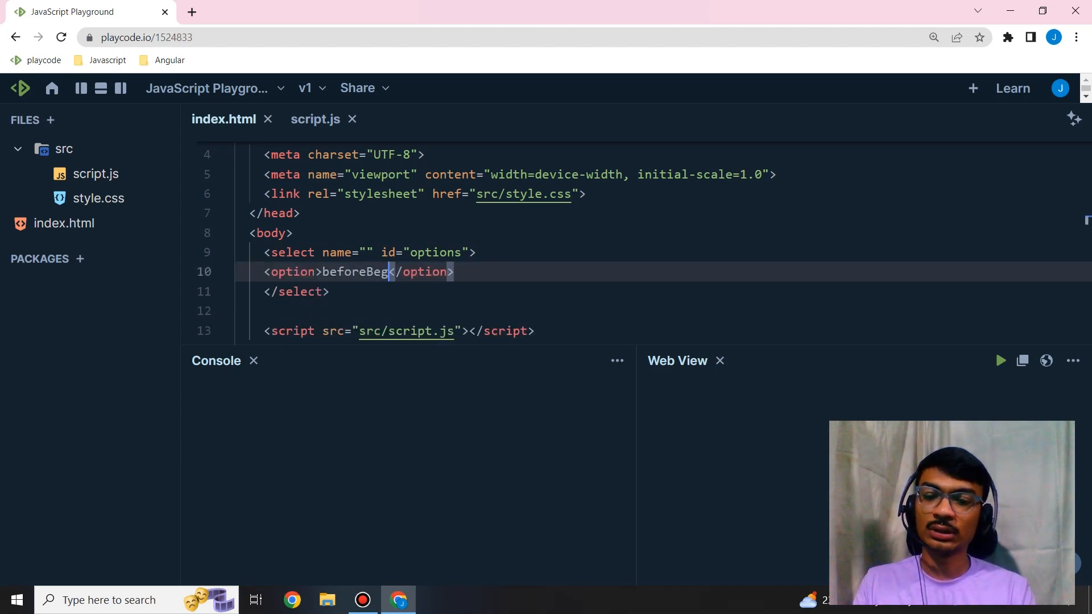
{"action": "type", "text": "in"}
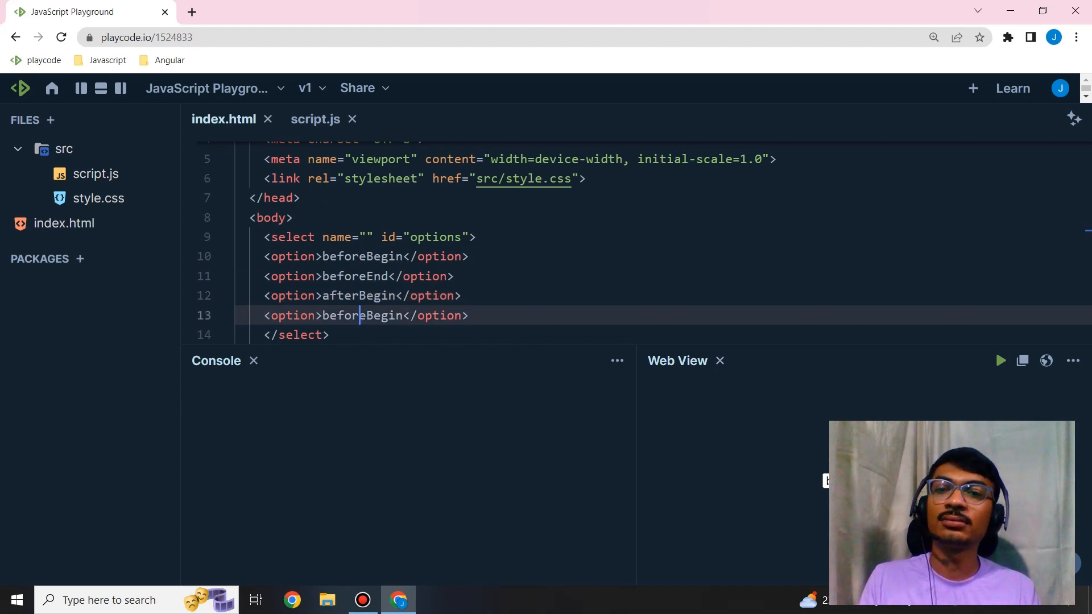
{"action": "key", "text": "Backspace"}
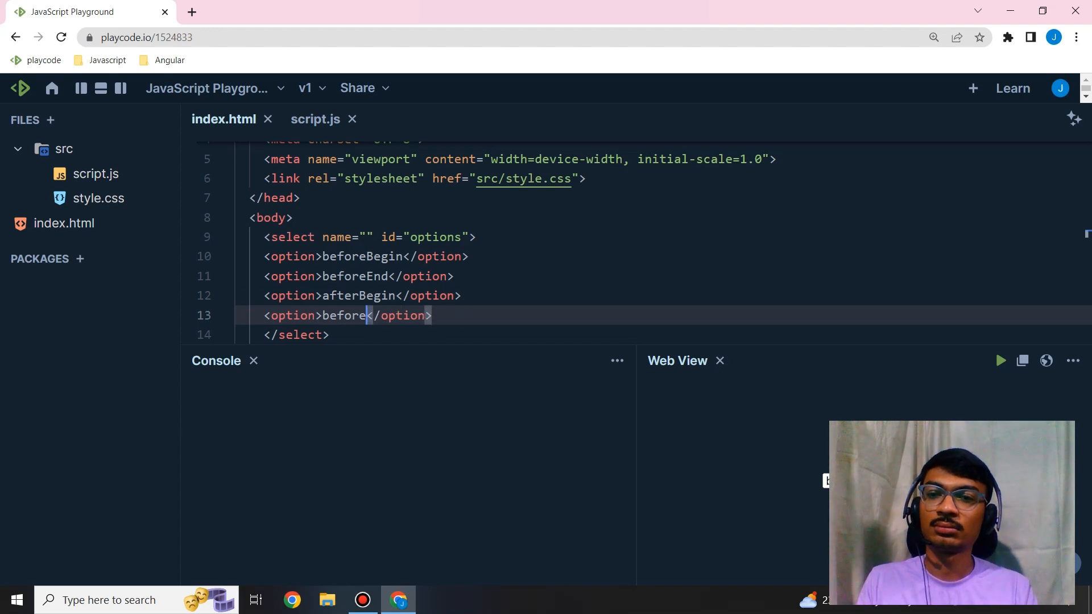
{"action": "type", "text": "afterEnd"}
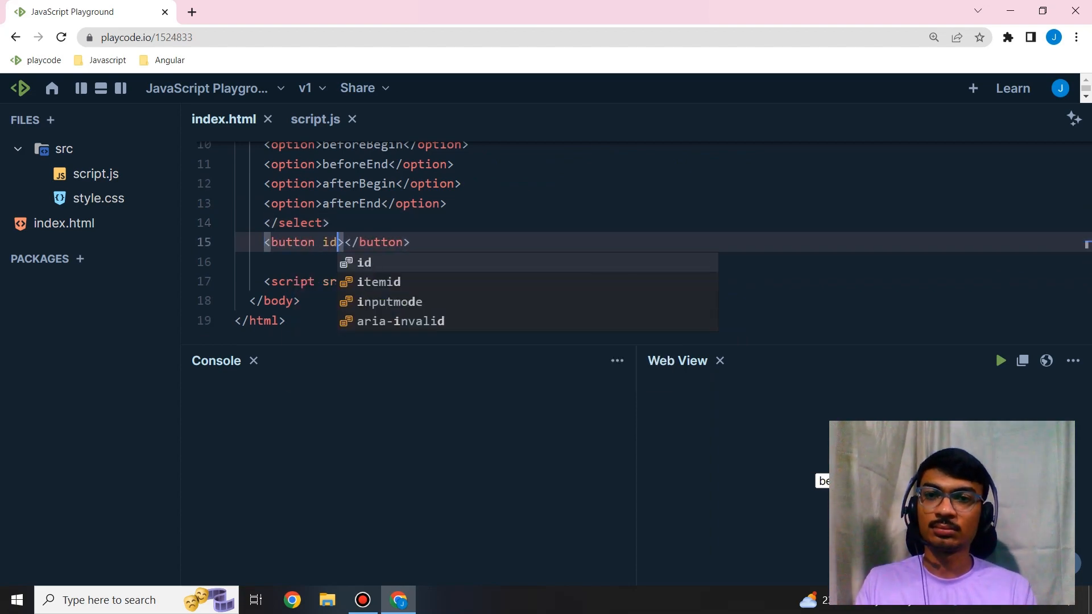
{"action": "type", "text": "=\"button\""}
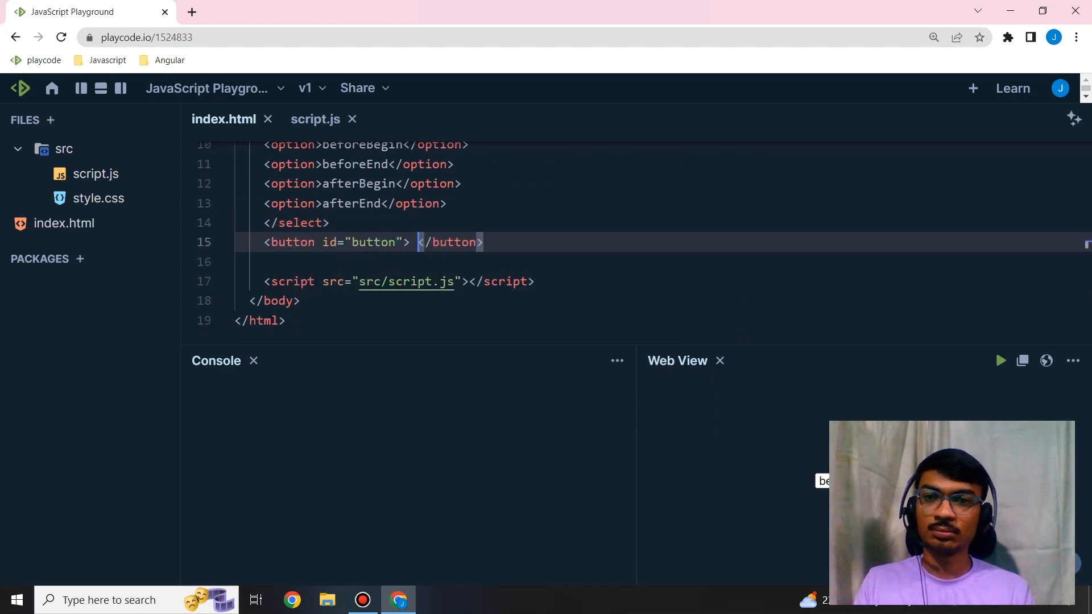
Label the button 'insert HTML' and return to the editor after previewing the page
{"action": "type", "text": "insert HT"}
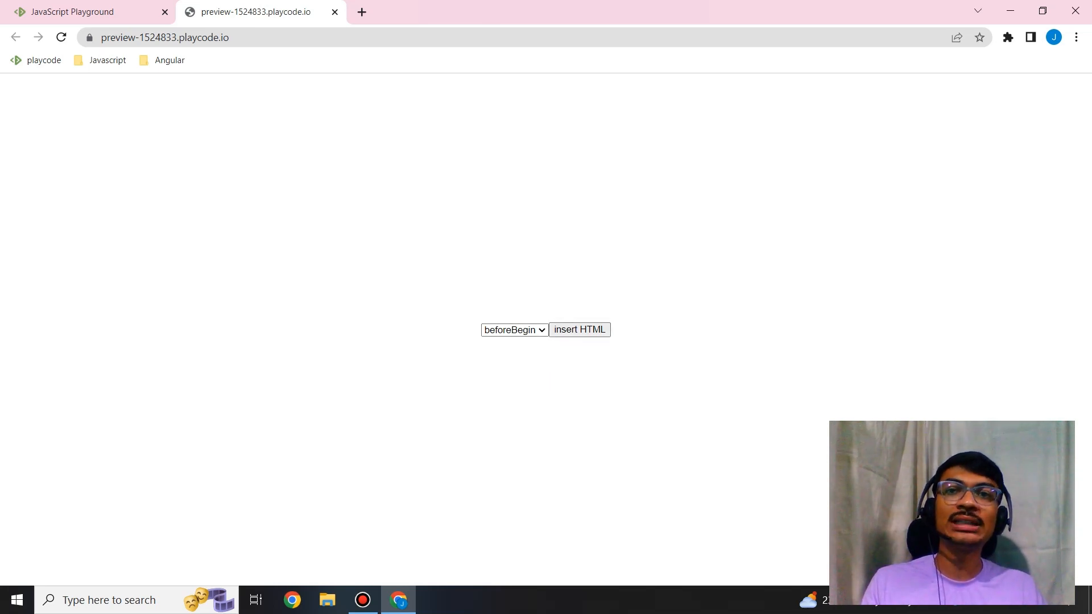
{"action": "left_click", "coordinate": [77, 12]}
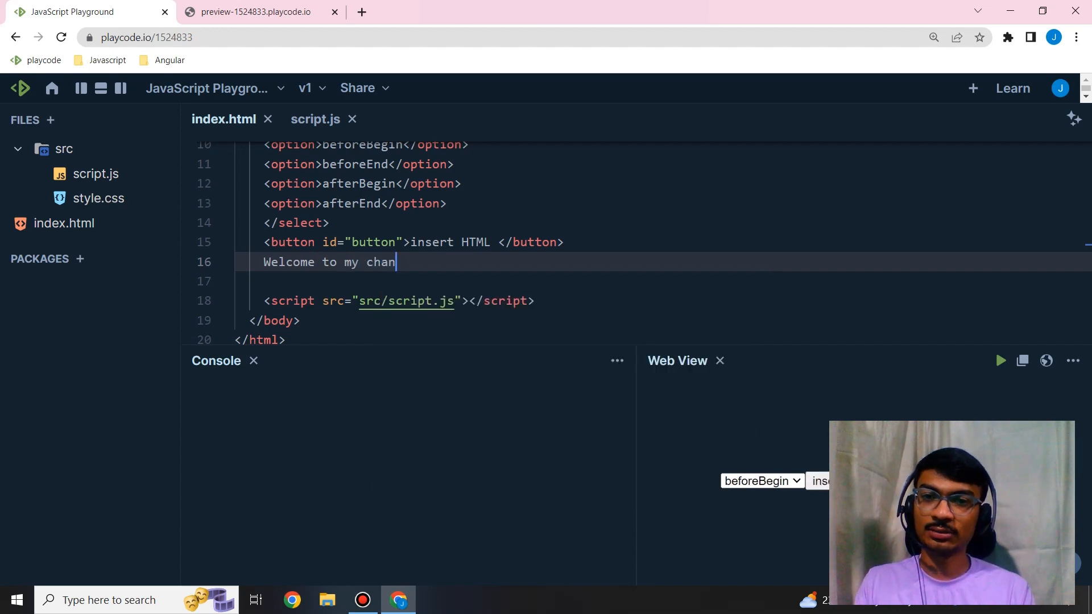
Finish 'Welcome to my channel' with a paragraph, id 'p', reading 'jk coderverse'
{"action": "type", "text": "nel p"}
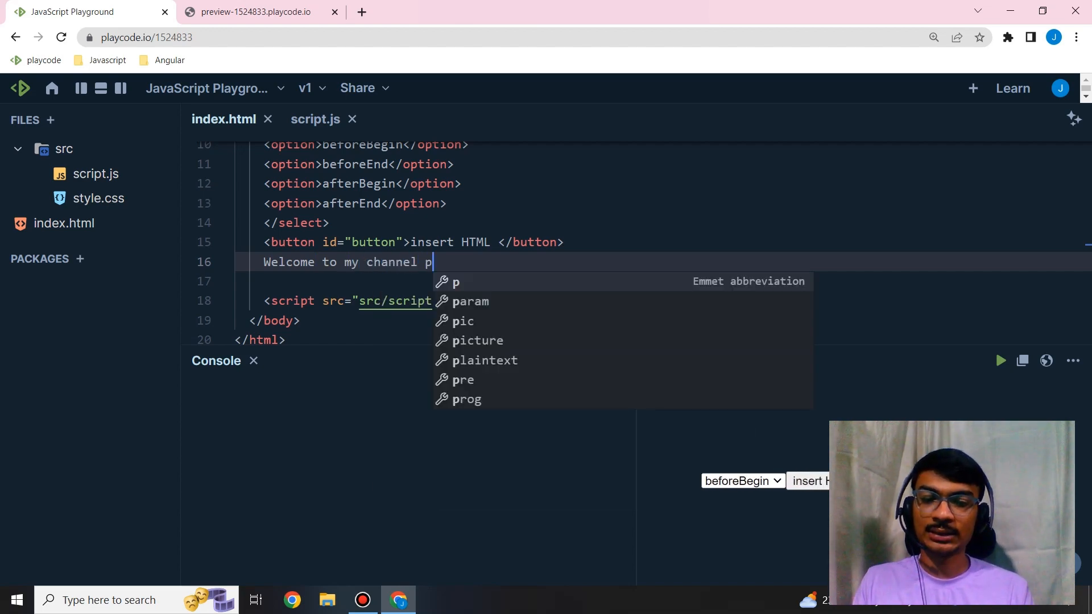
{"action": "key", "text": "Tab"}
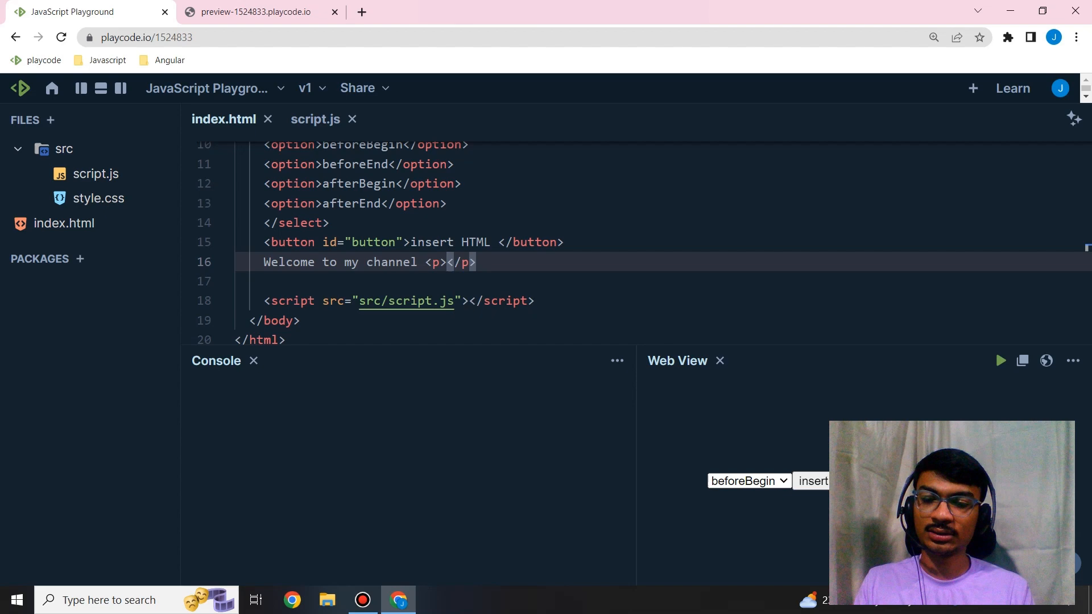
{"action": "type", "text": "jk coderver"}
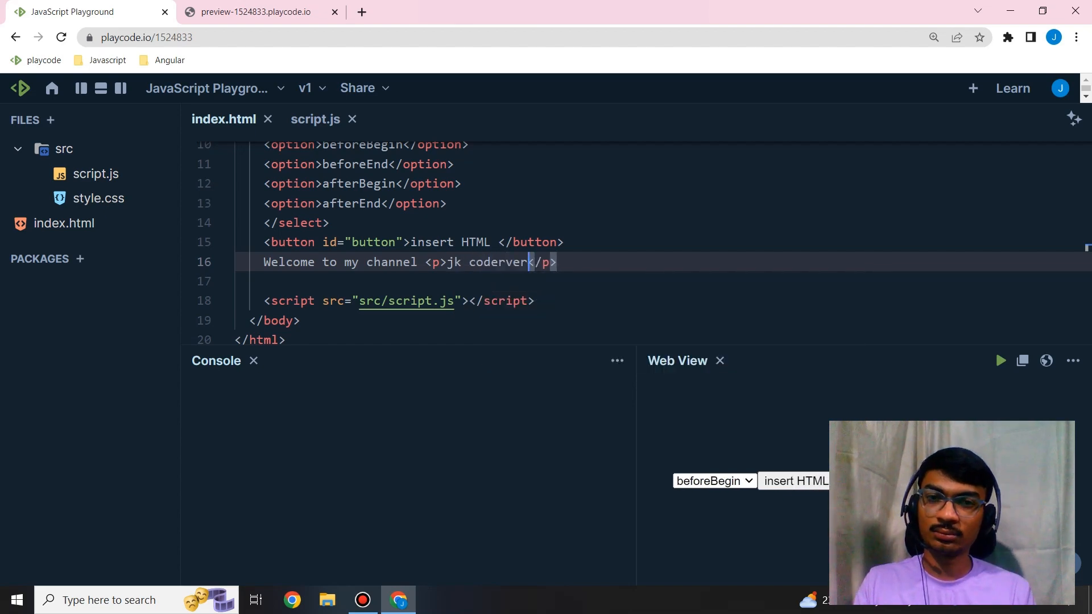
{"action": "type", "text": "id=\"p\""}
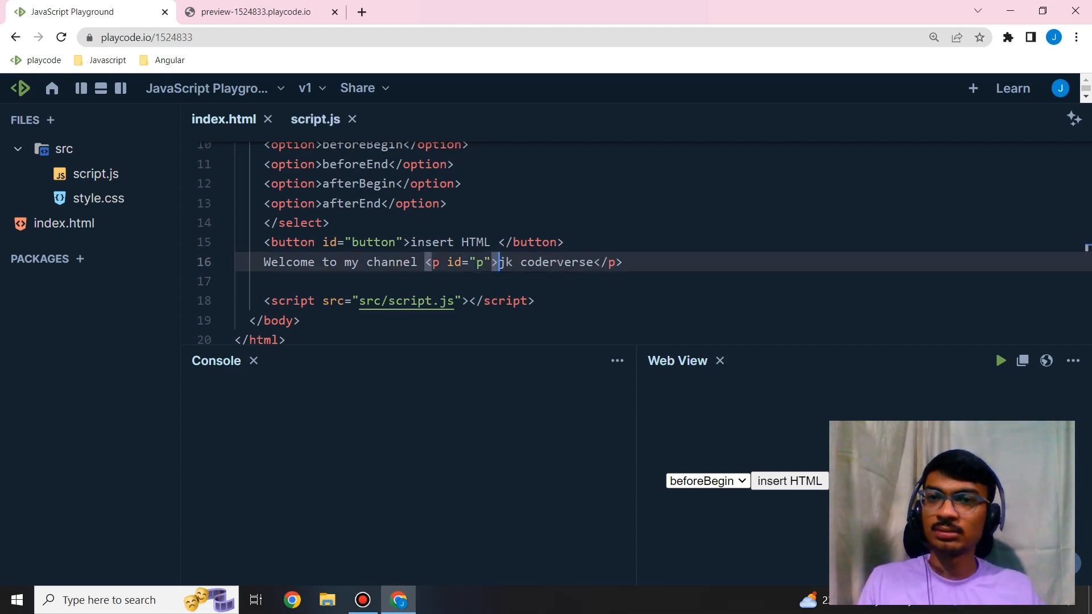
{"action": "left_click", "coordinate": [314, 119]}
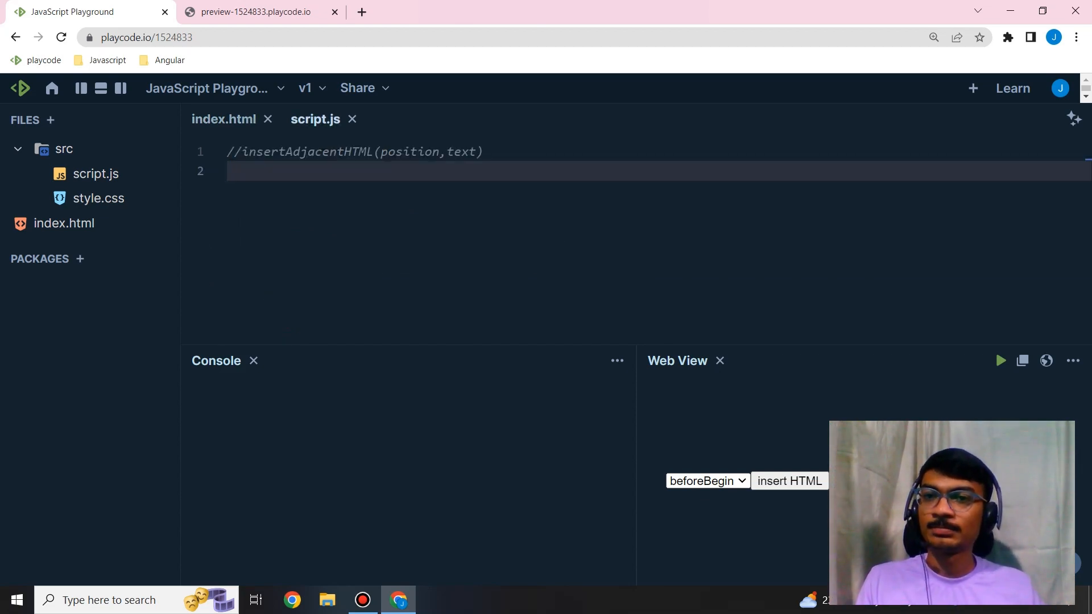
Store the button in variable a and attach an empty click arrow-function listener
{"action": "type", "text": "let"}
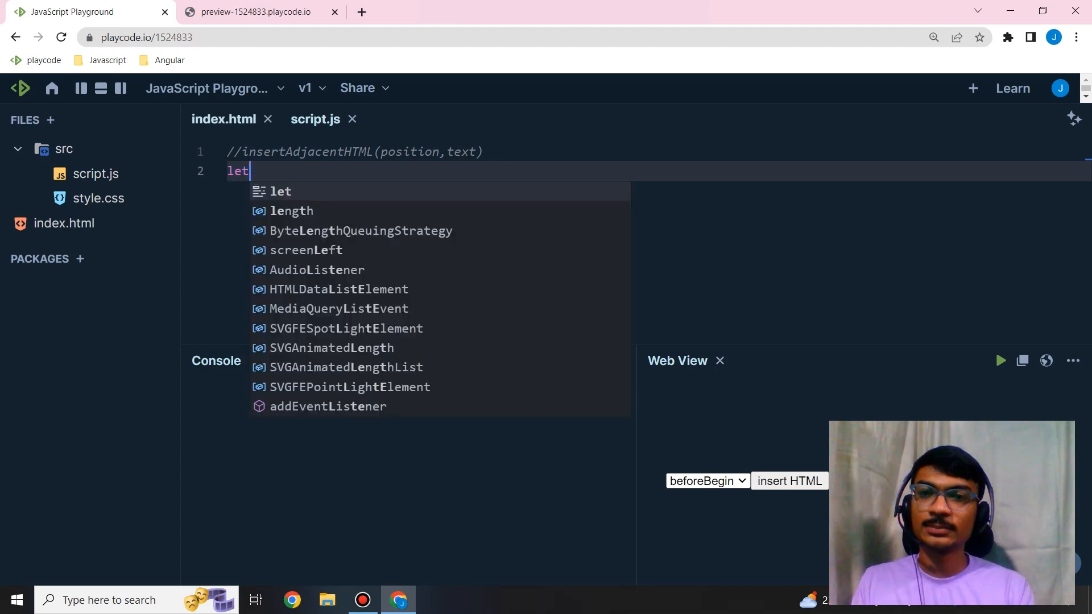
{"action": "type", "text": "a"}
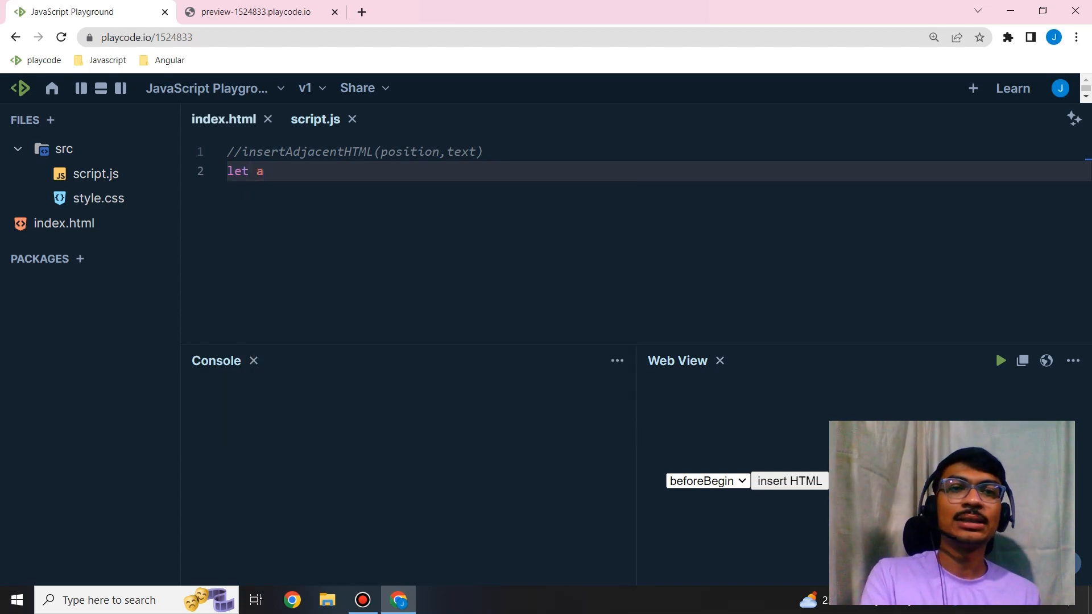
{"action": "type", "text": "="}
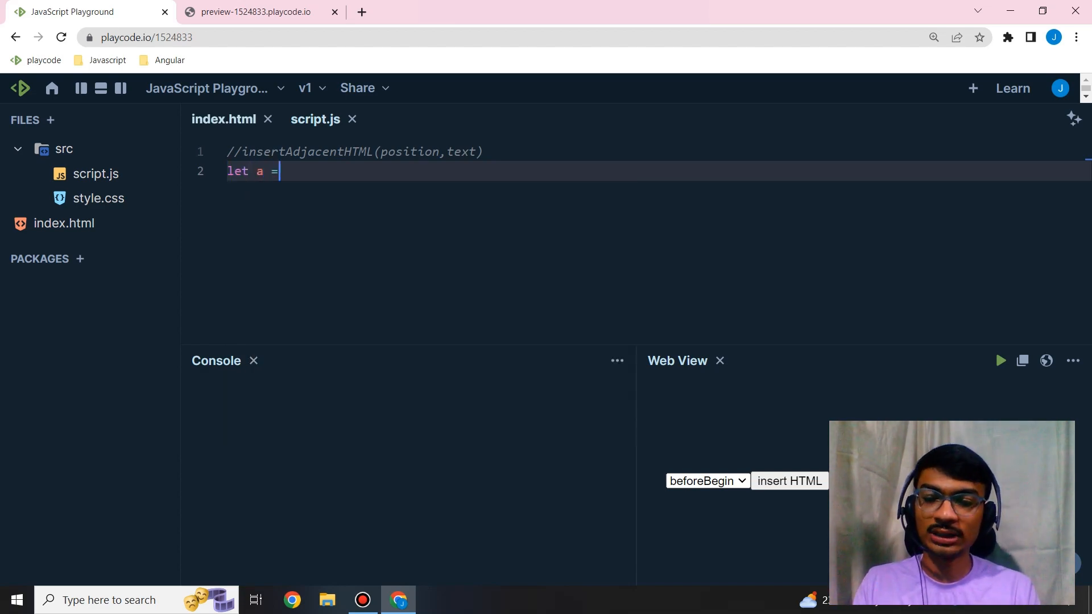
{"action": "type", "text": "document.getElementById(\"button\");"}
{"action": "type", "text": "a.addEventListener(\"click\",()="}
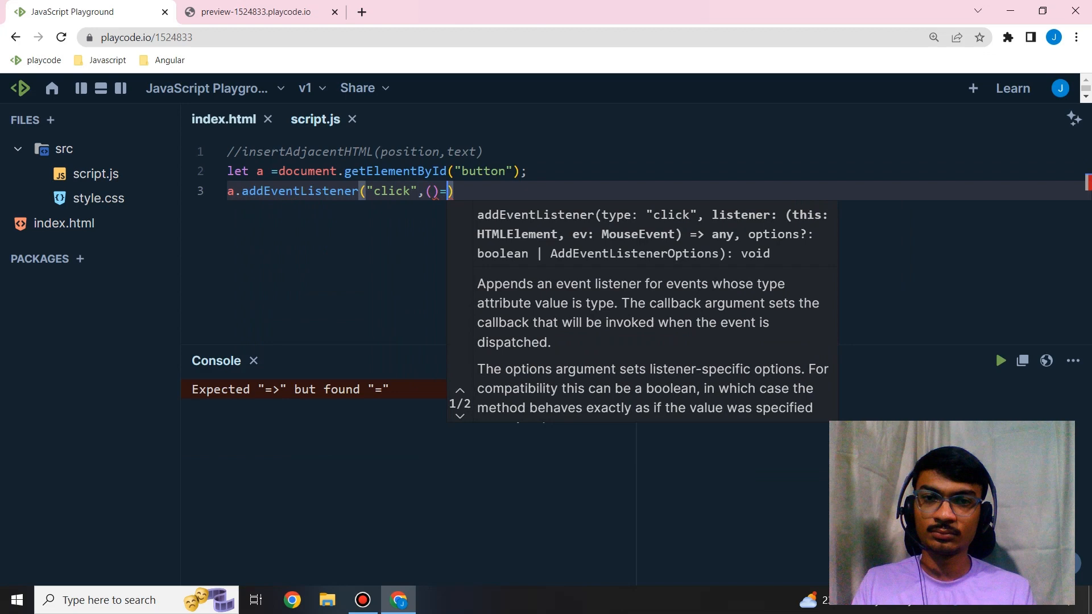
{"action": "type", "text": ">{"}
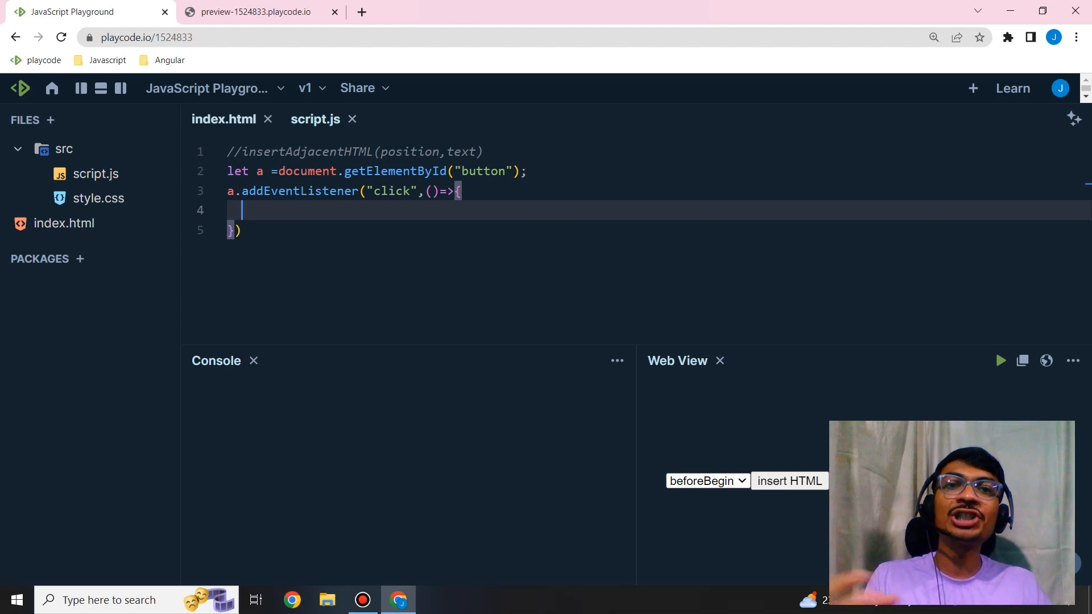
{"action": "left_click", "coordinate": [705, 481]}
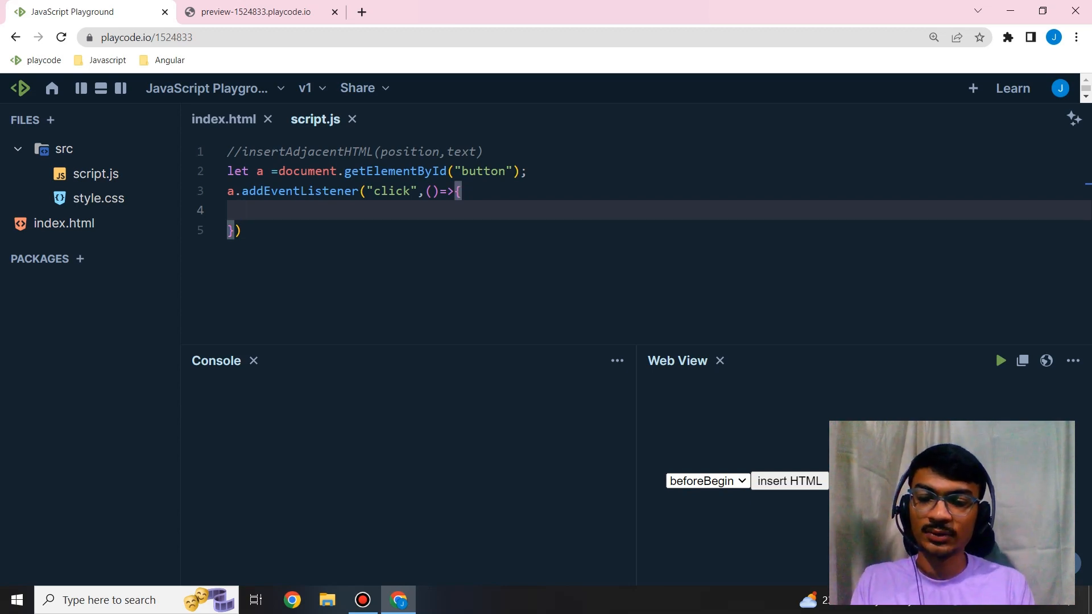
Inside the handler, store the 'options' dropdown element in a variable named options
{"action": "type", "text": "let"}
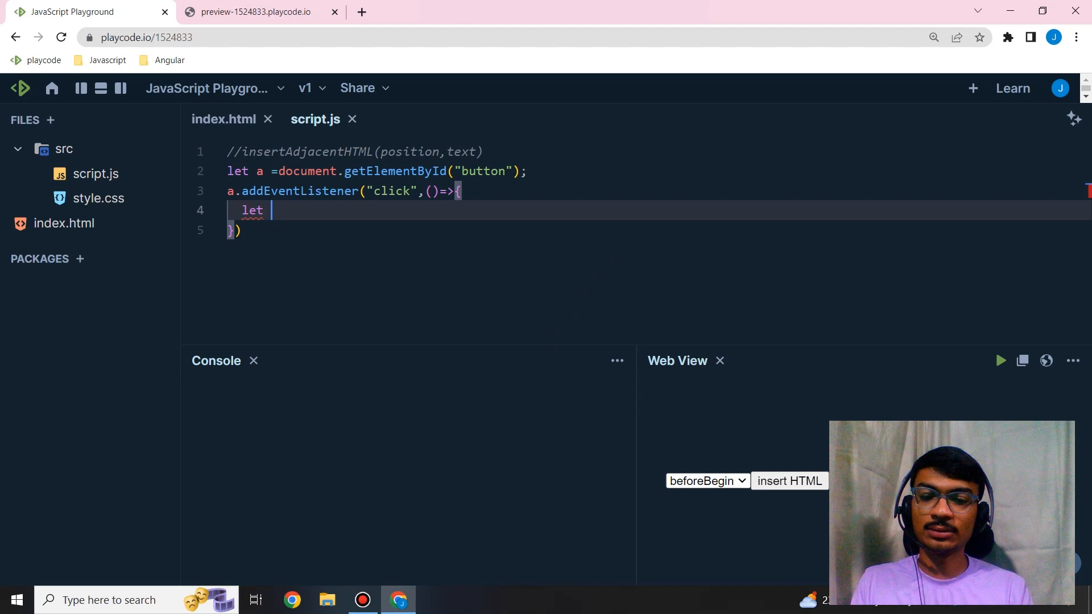
{"action": "type", "text": "o"}
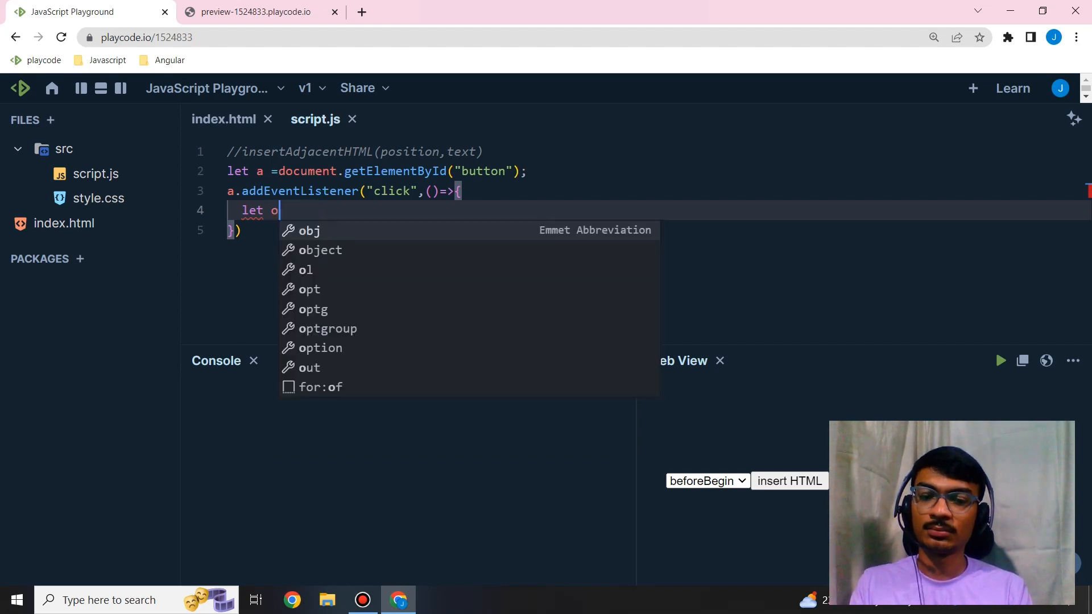
{"action": "type", "text": "ptions = document.ge"}
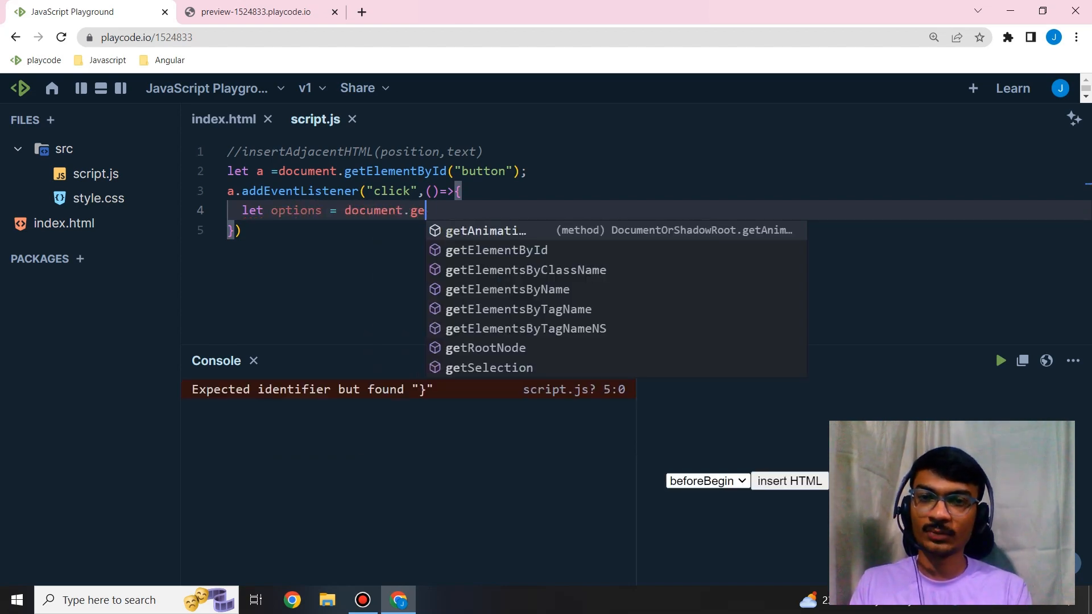
{"action": "type", "text": "tElementById(\"option\""}
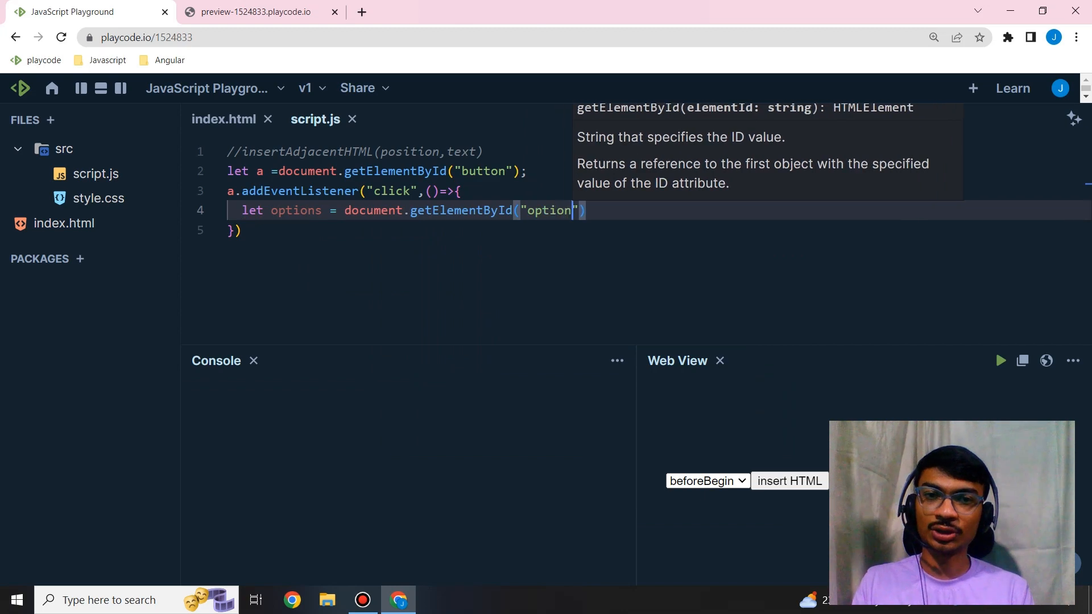
{"action": "left_click", "coordinate": [223, 118]}
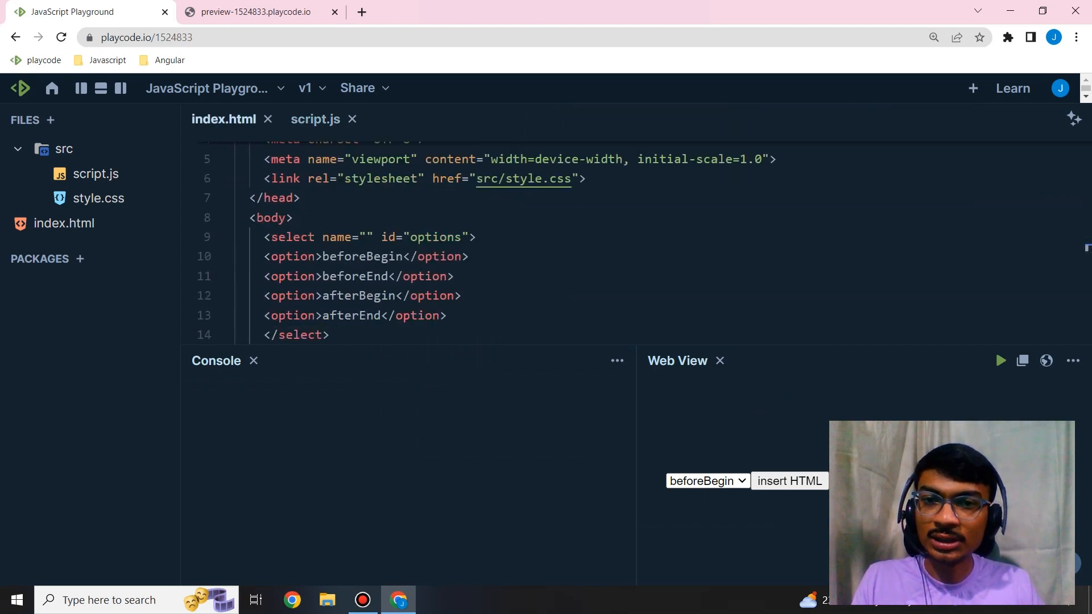
{"action": "left_click", "coordinate": [314, 118]}
{"action": "type", "text": "'"}
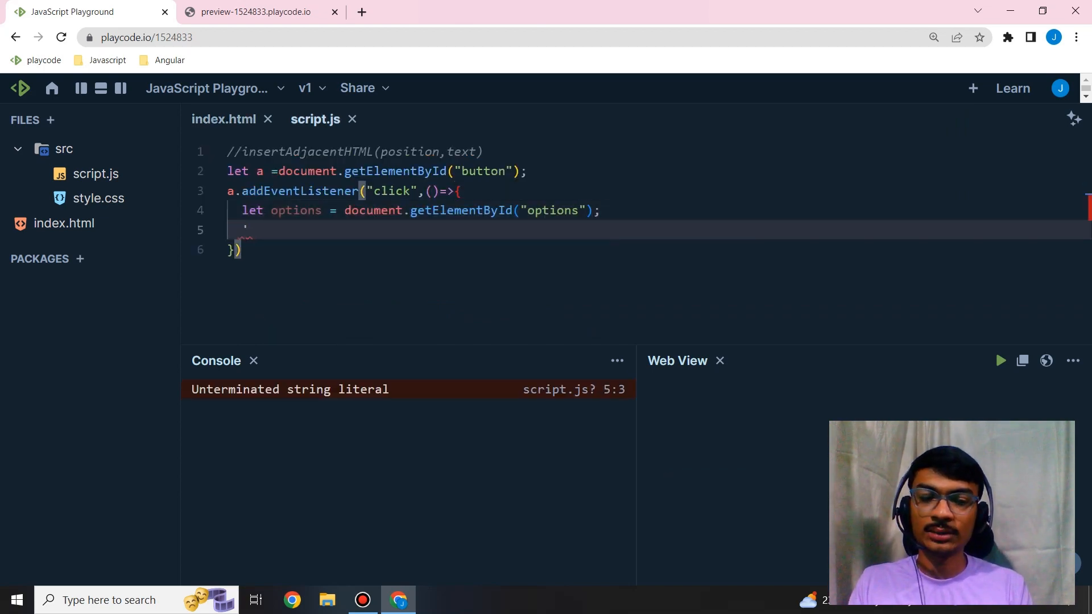
Store the paragraph with id 'p' in a variable named text
{"action": "type", "text": "let"}
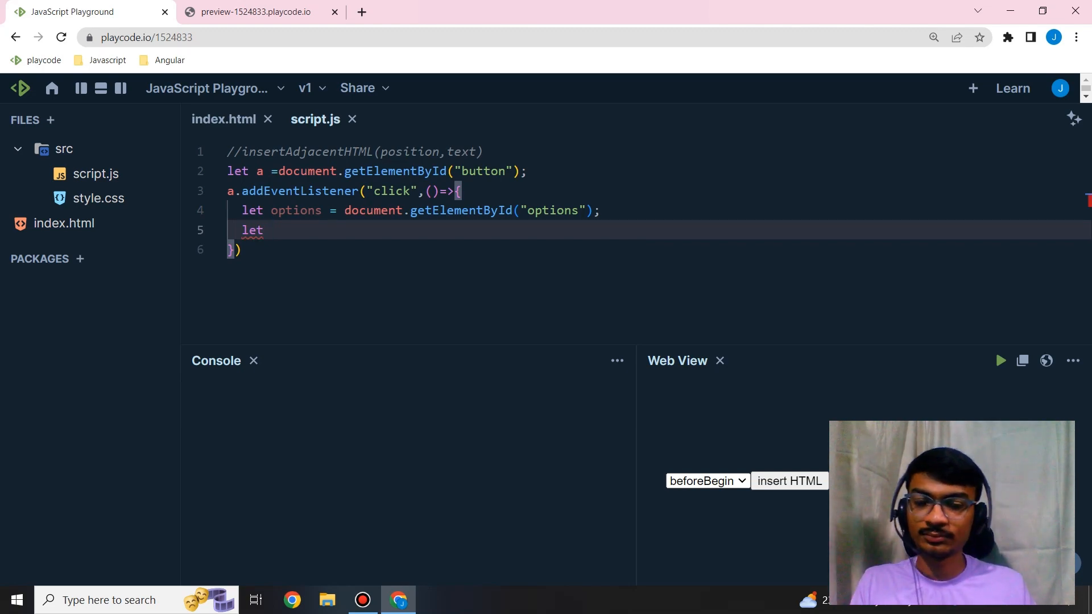
{"action": "type", "text": "text =document"}
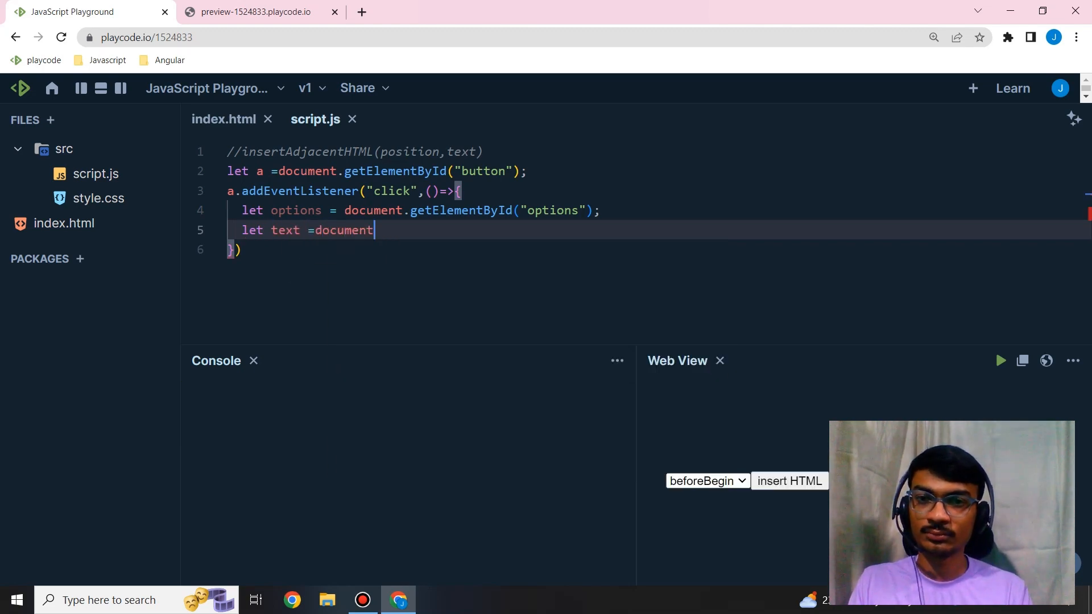
{"action": "type", "text": ".getElementById(\"\")"}
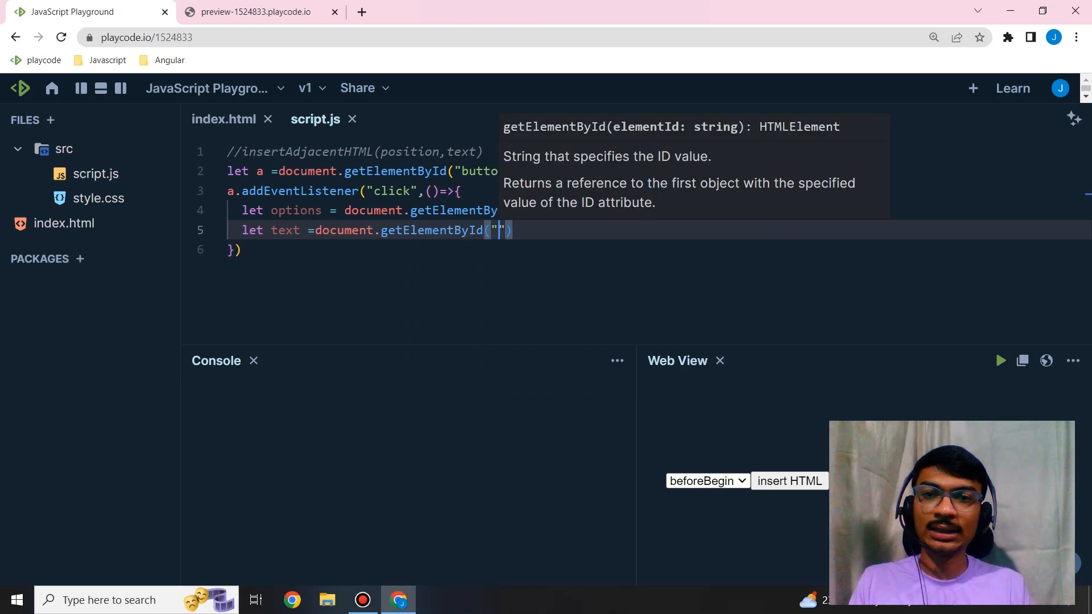
{"action": "left_click", "coordinate": [224, 119]}
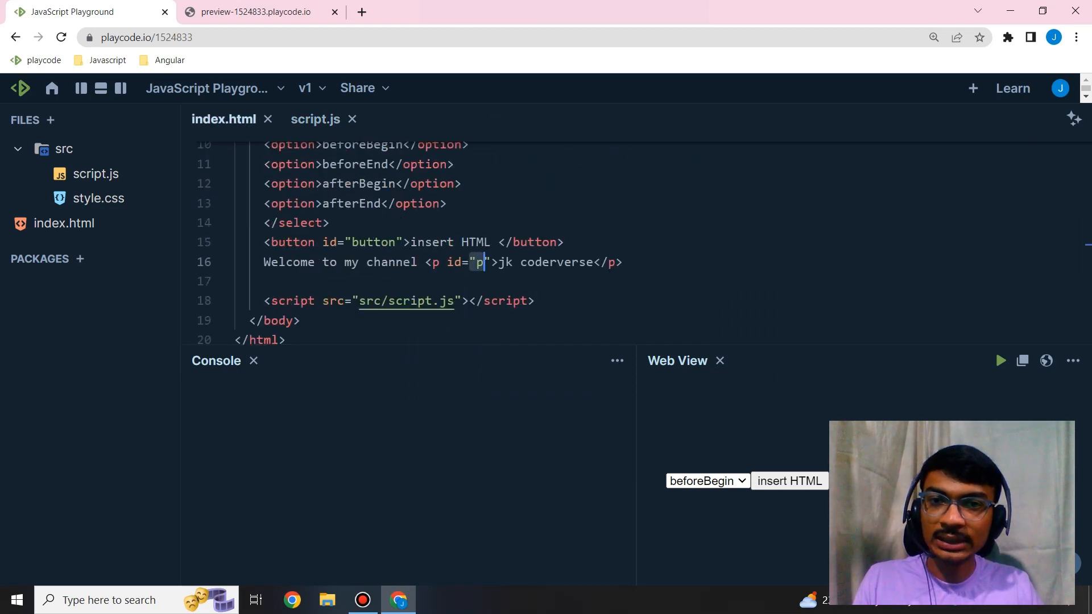
{"action": "left_click", "coordinate": [314, 119]}
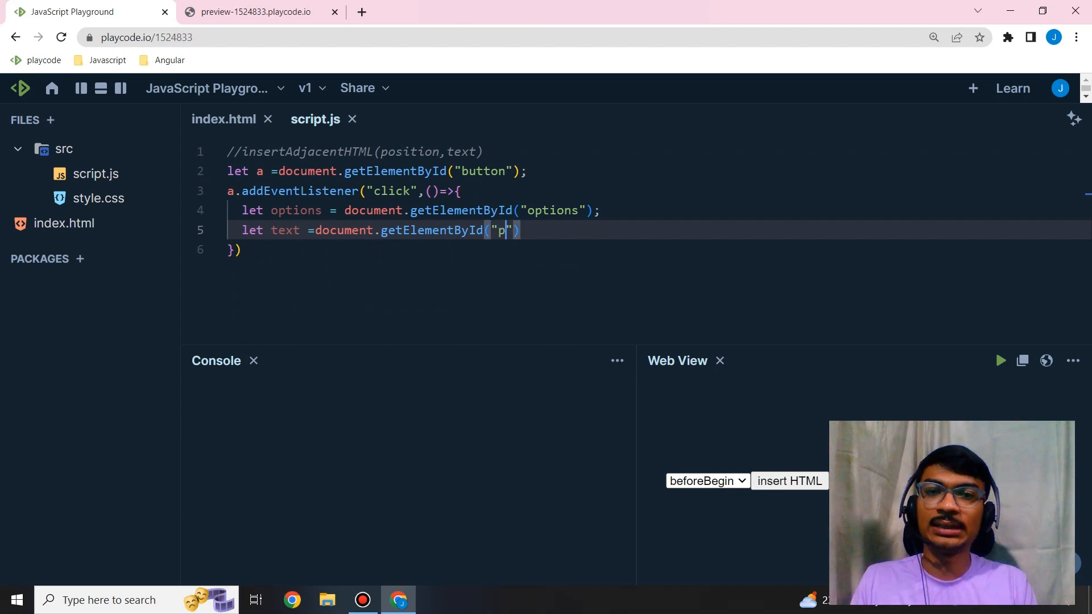
Call text.insertAdjacentHTML(options.value, "JK codeverse"), rerun, and open the page preview
{"action": "type", "text": "tex"}
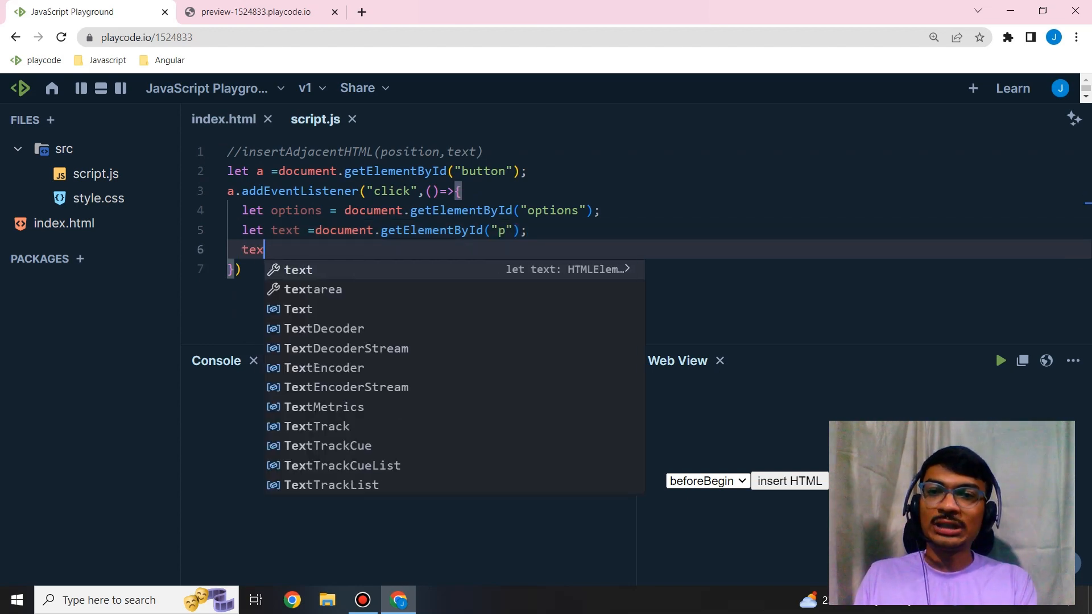
{"action": "type", "text": "t."}
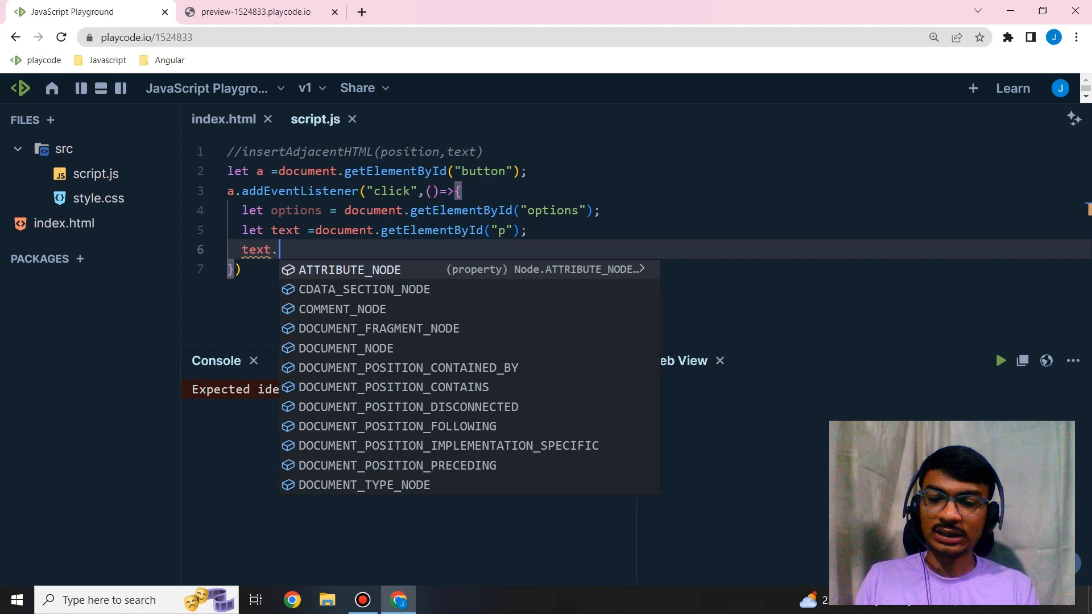
{"action": "type", "text": "insertAdjacentHTML("}
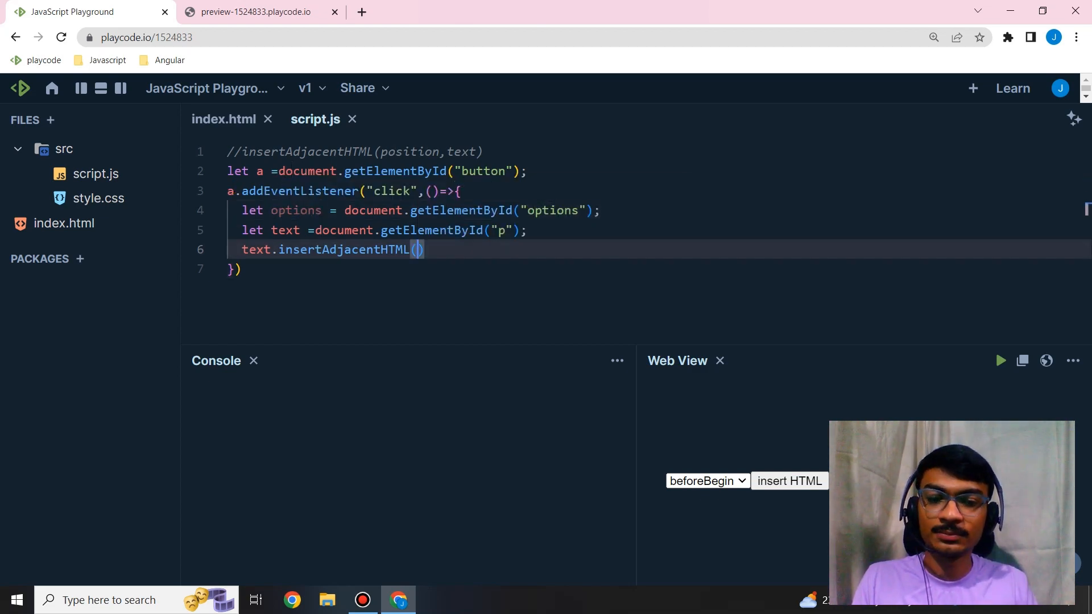
{"action": "type", "text": "options."}
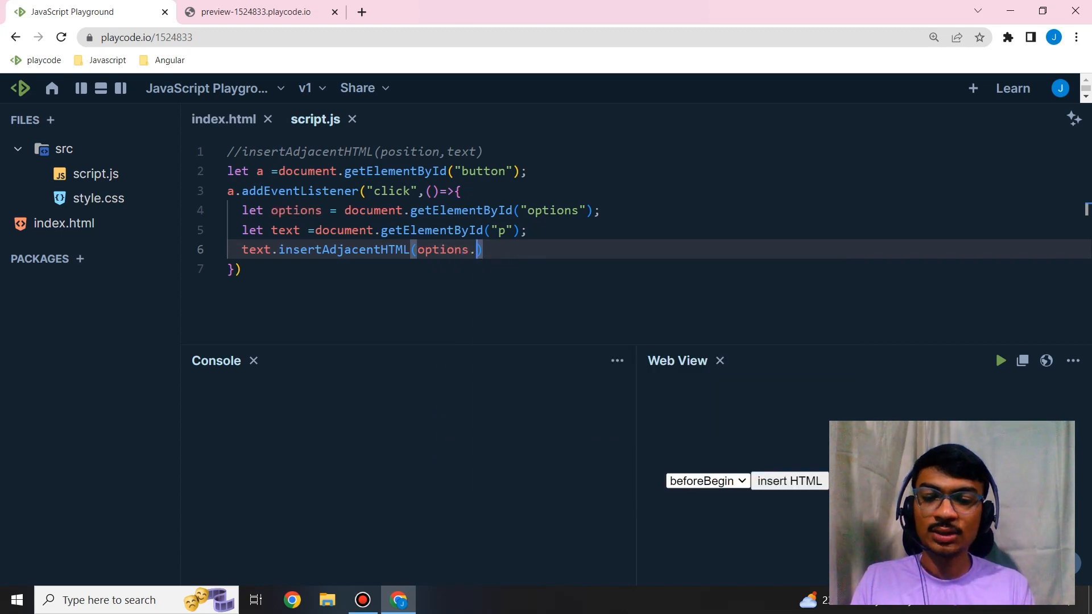
{"action": "type", "text": "value"}
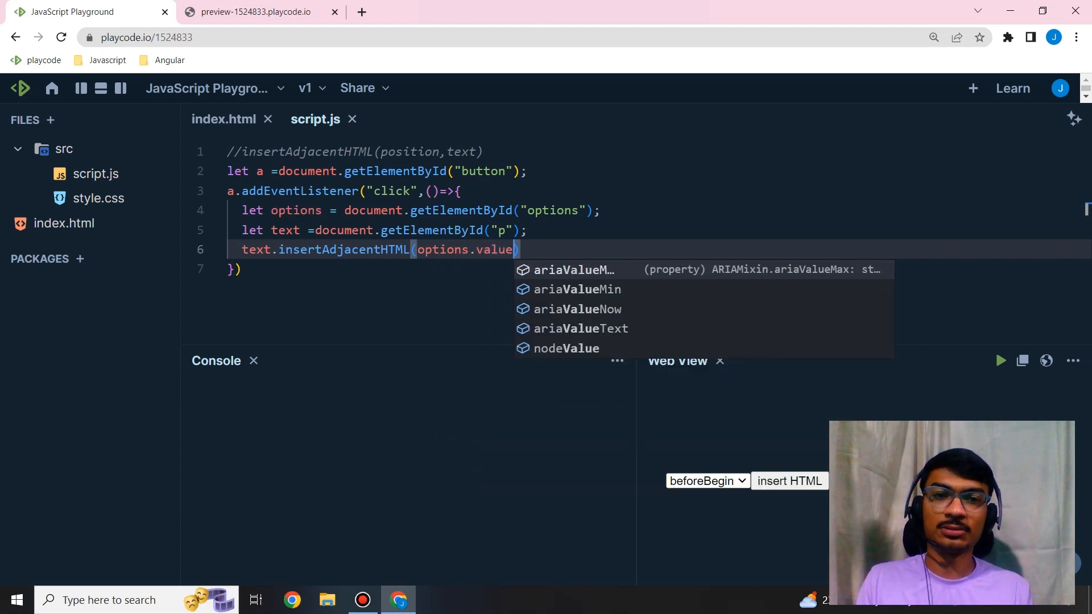
{"action": "type", "text": ",\"\""}
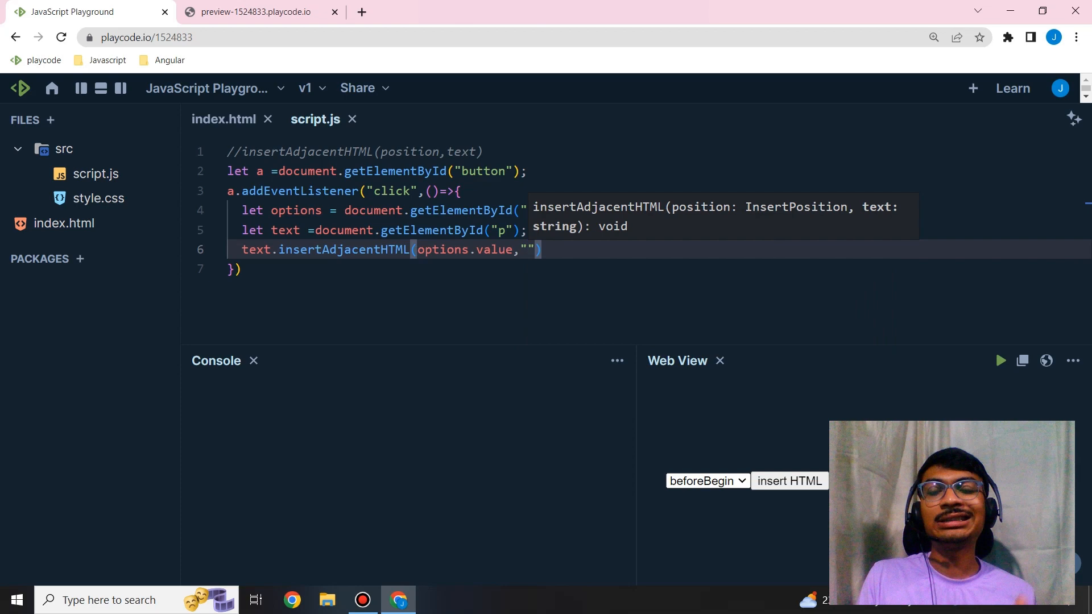
{"action": "type", "text": "JK"}
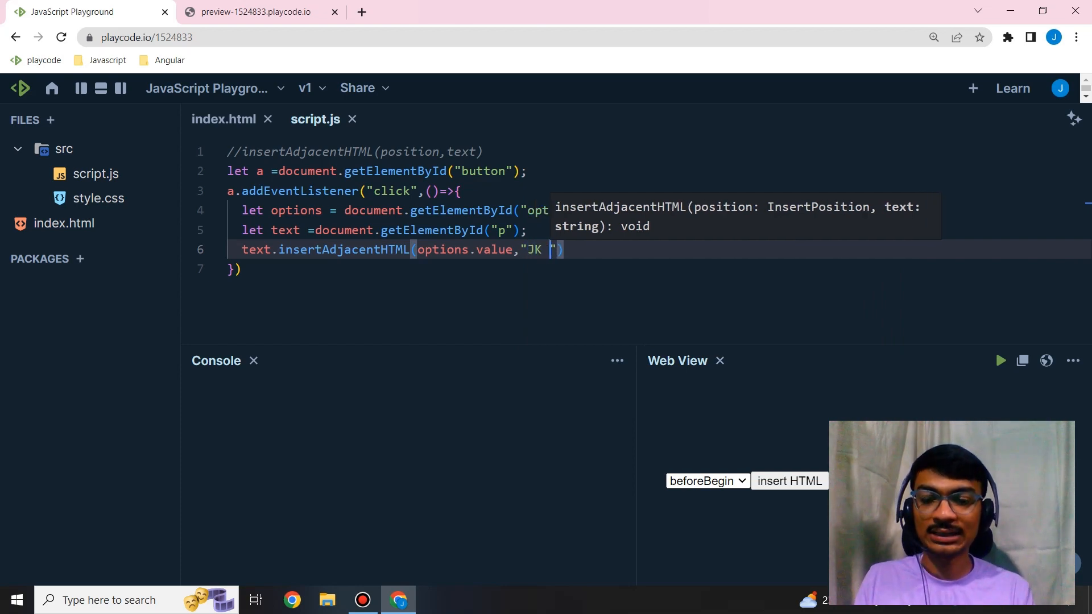
{"action": "type", "text": "codervs"}
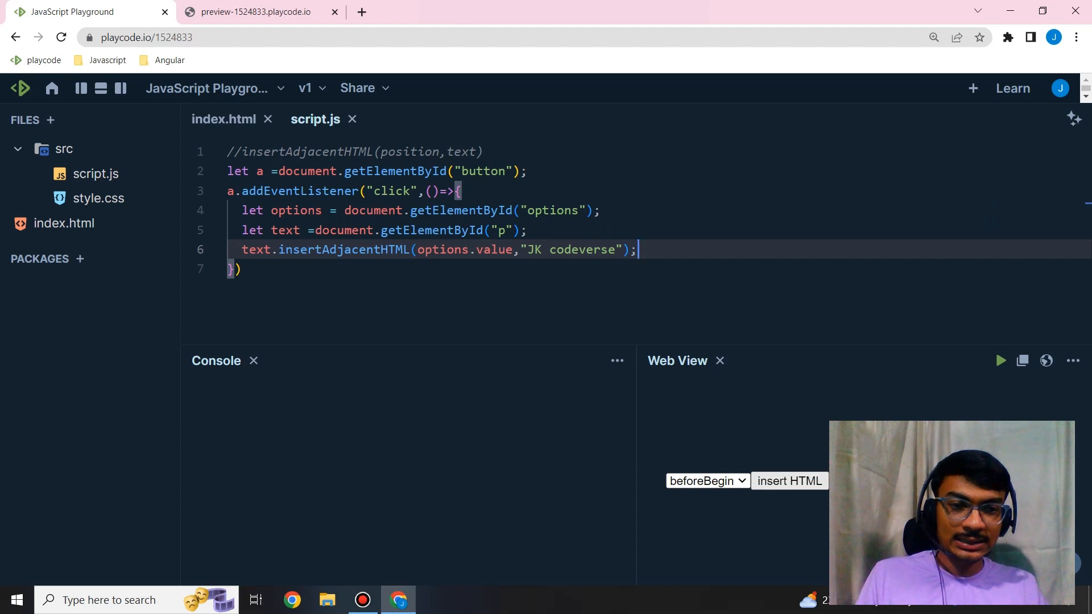
{"action": "left_click", "coordinate": [789, 481]}
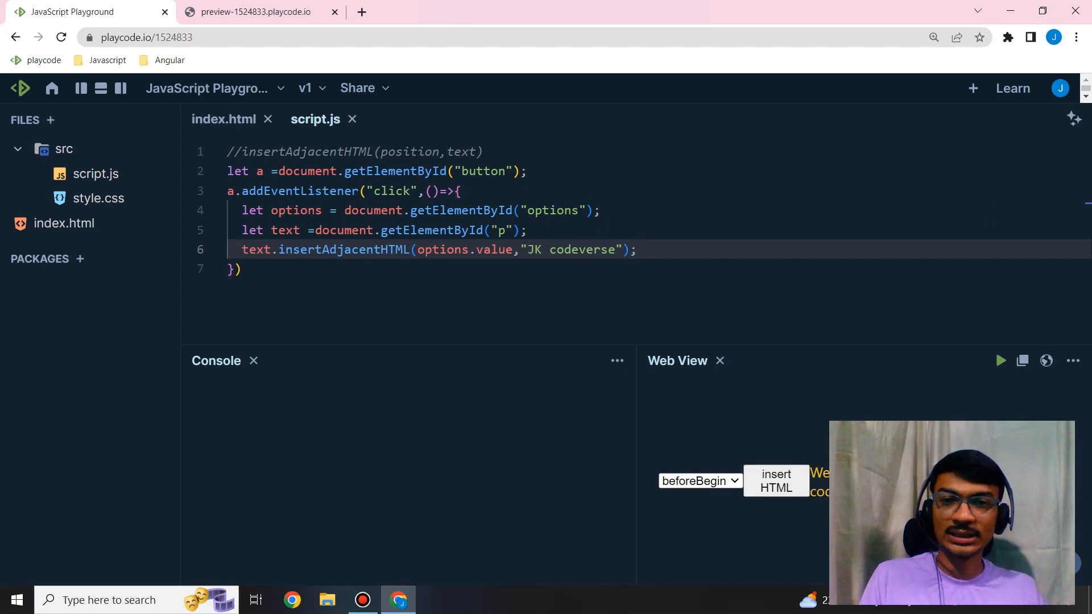
{"action": "left_click", "coordinate": [255, 12]}
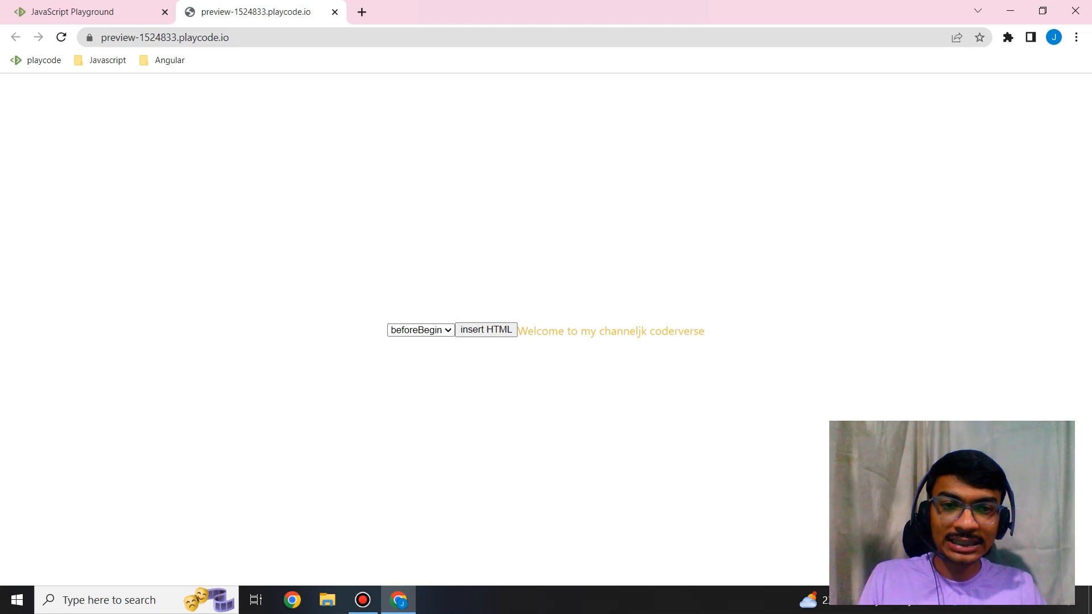
Change the inserted text from 'JK codeverse' to 'javascript' in the script
{"action": "left_click", "coordinate": [71, 12]}
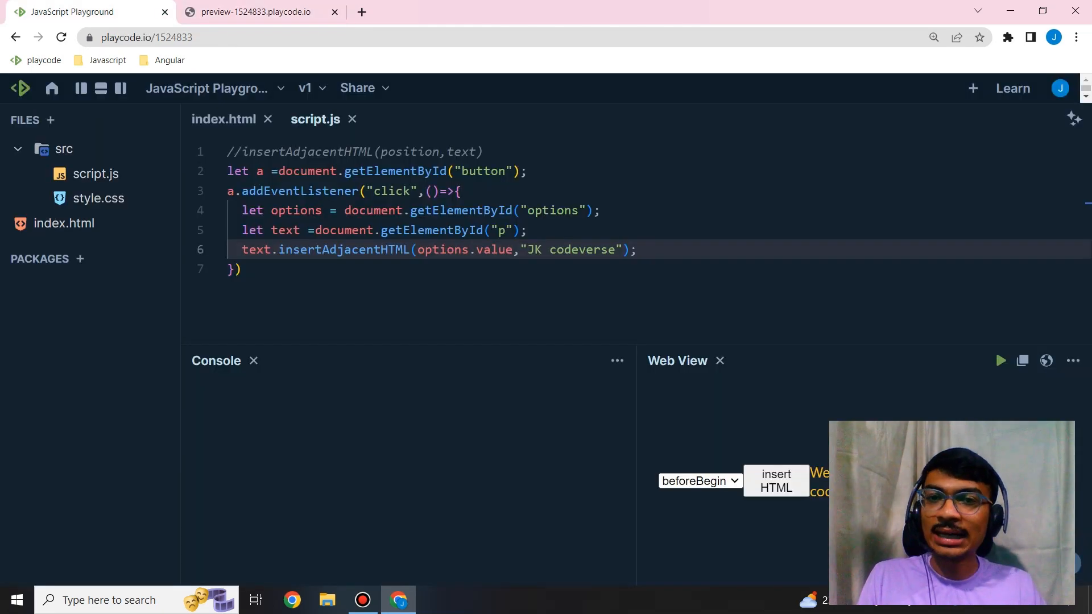
{"action": "double_click", "coordinate": [571, 250]}
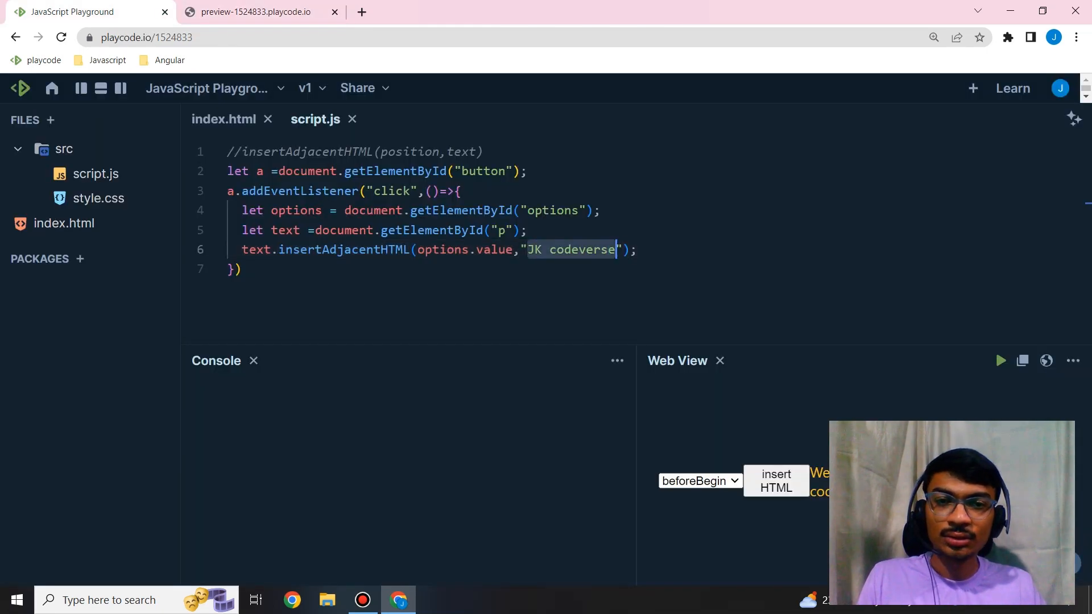
{"action": "type", "text": "ja"}
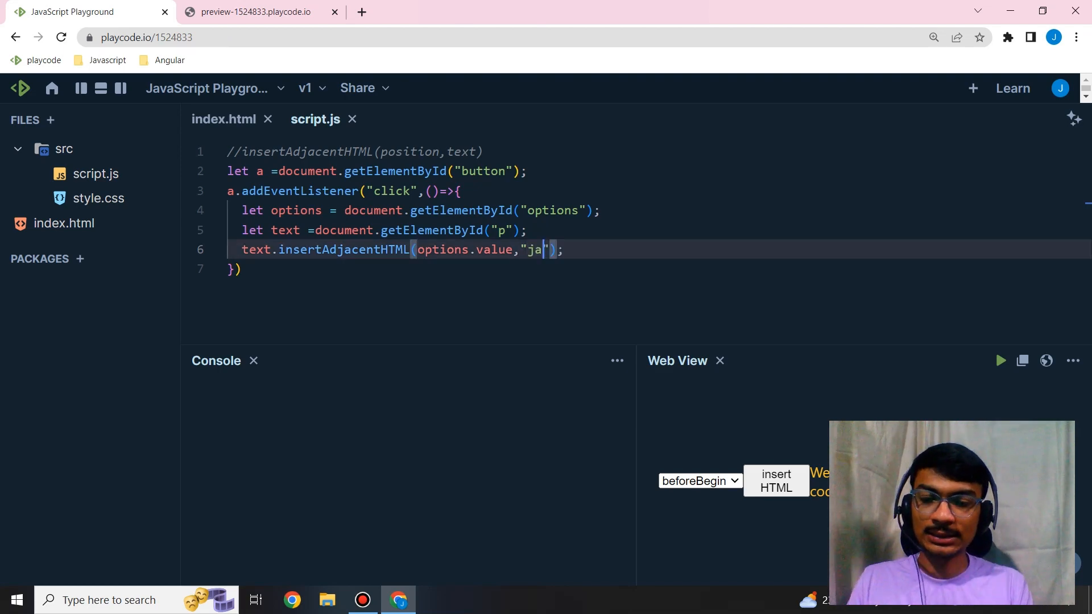
{"action": "type", "text": "vascript"}
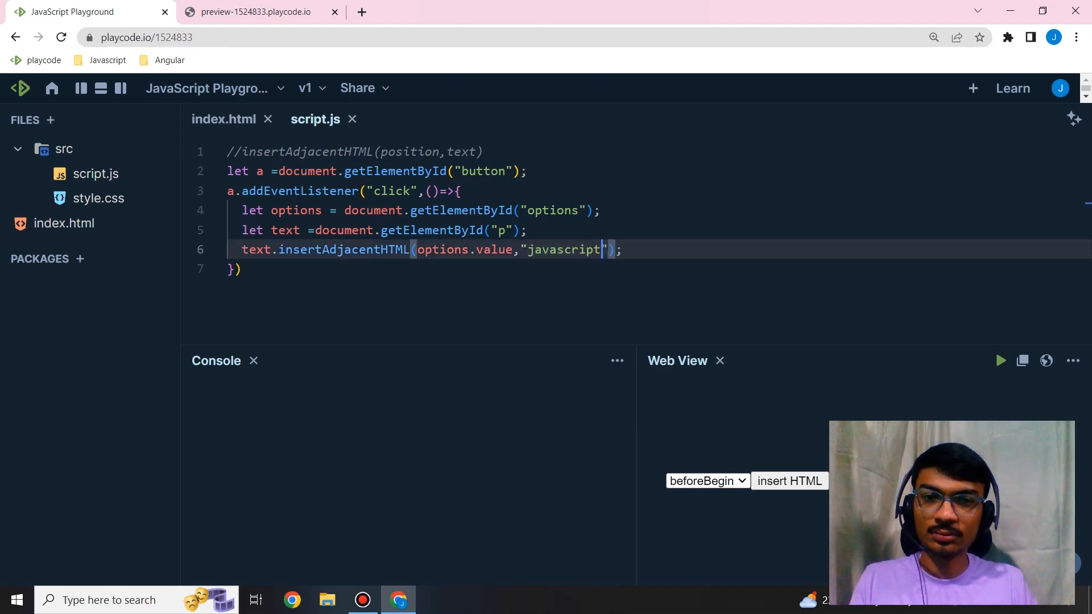
In the preview, insert 'javascript' at the default and beforeEnd positions, then inspect the page
{"action": "left_click", "coordinate": [256, 12]}
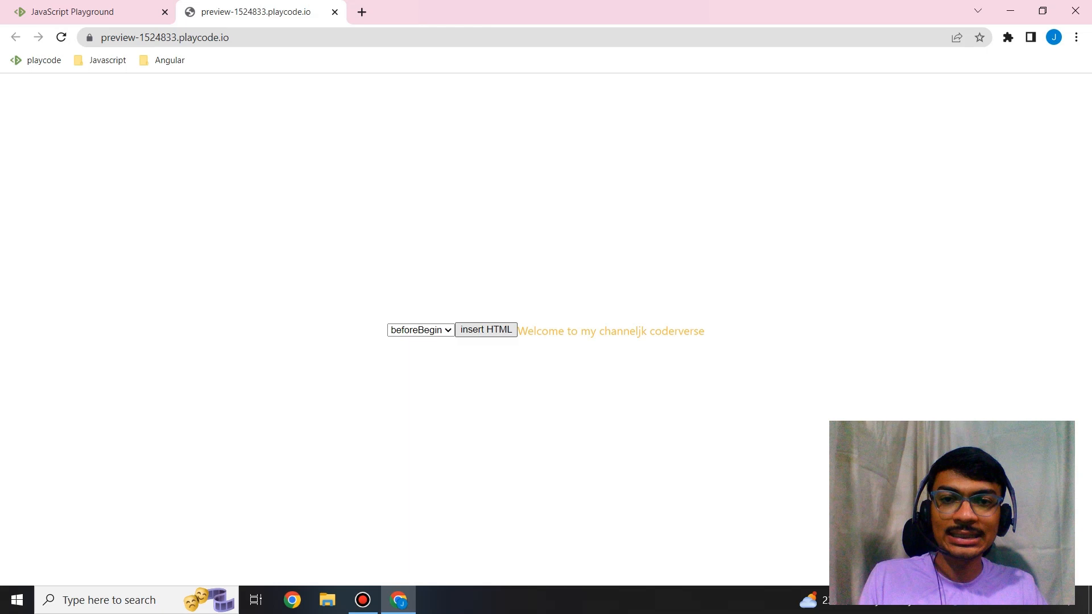
{"action": "left_click", "coordinate": [485, 329]}
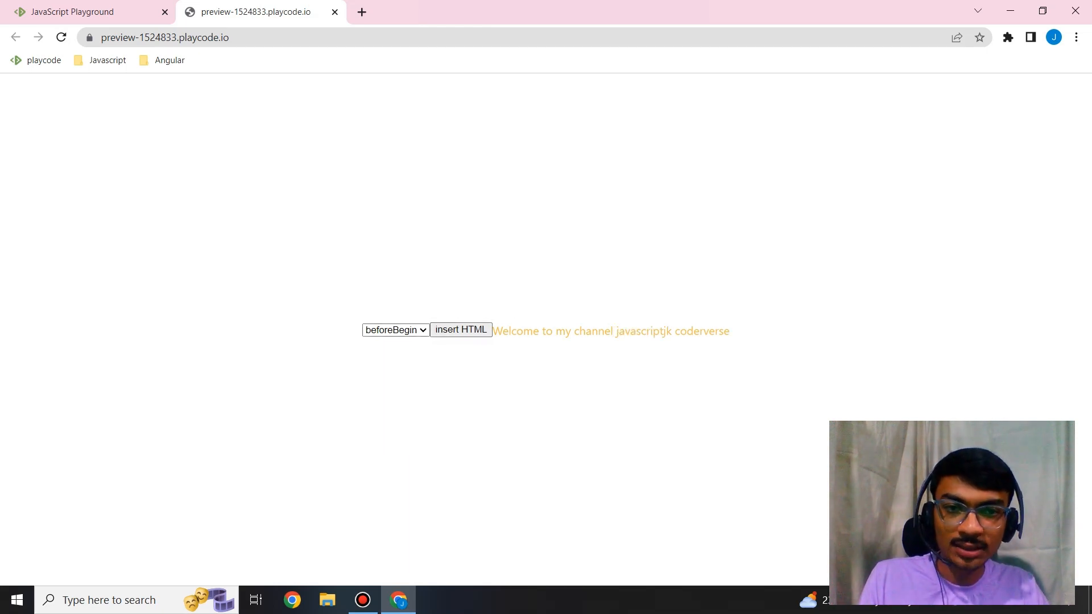
{"action": "left_click_drag", "start_coordinate": [665, 331], "coordinate": [729, 332]}
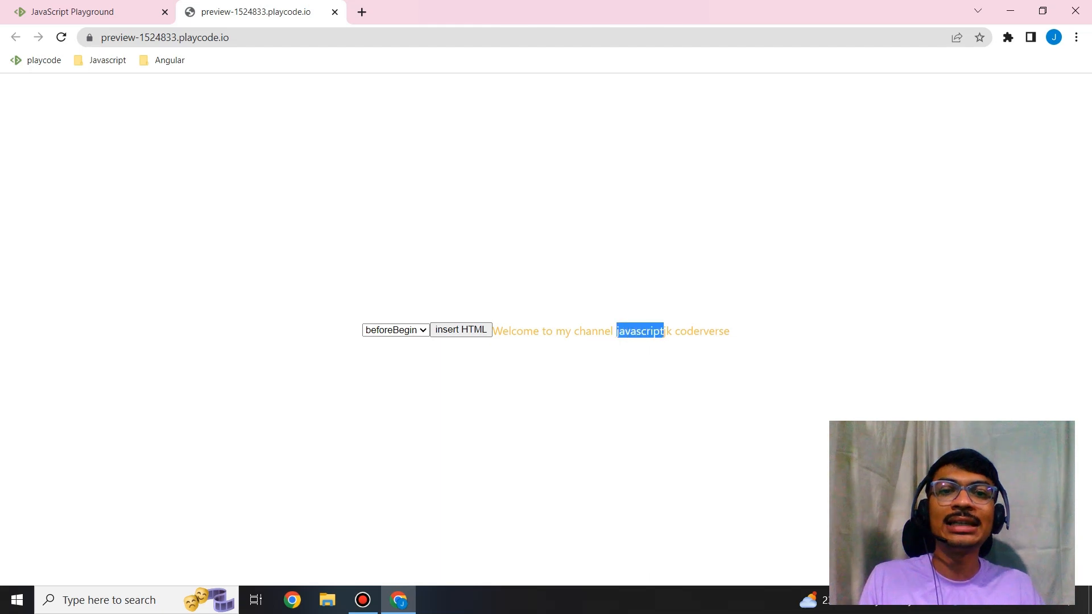
{"action": "left_click", "coordinate": [395, 330]}
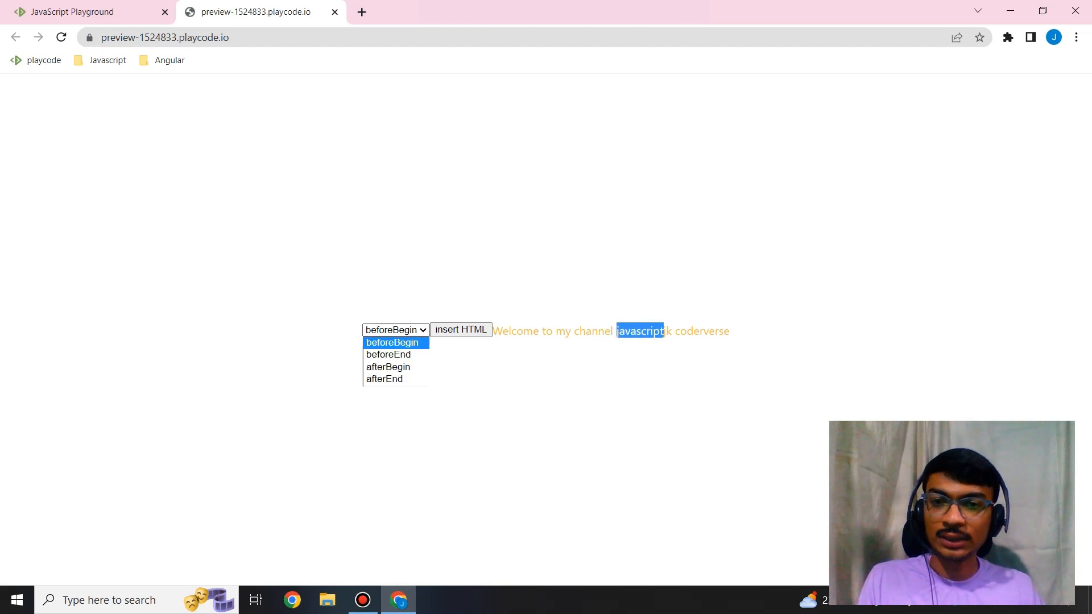
{"action": "left_click", "coordinate": [388, 354]}
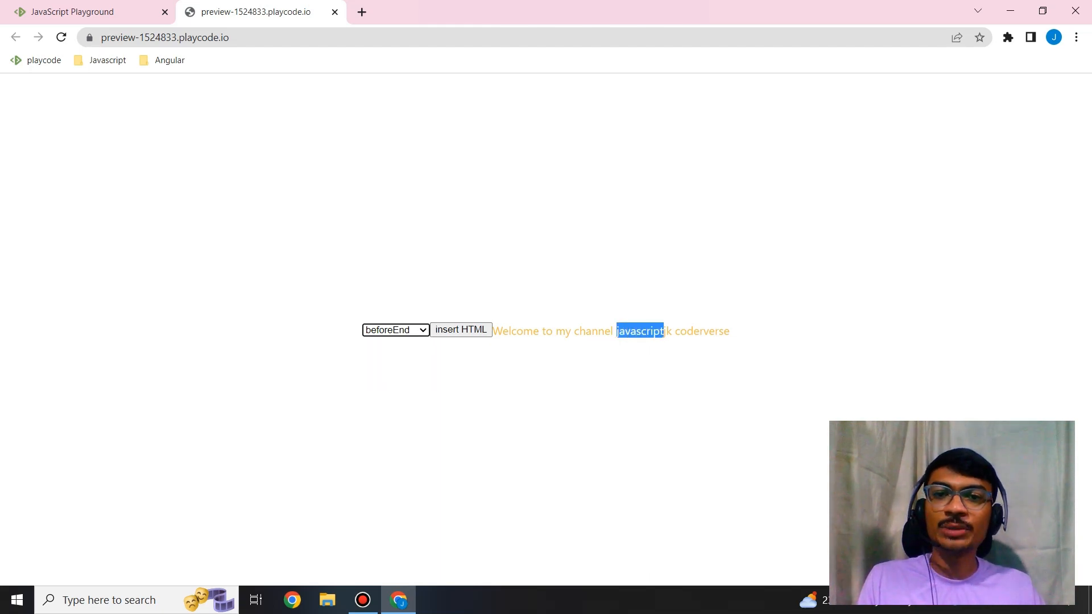
{"action": "left_click", "coordinate": [461, 329]}
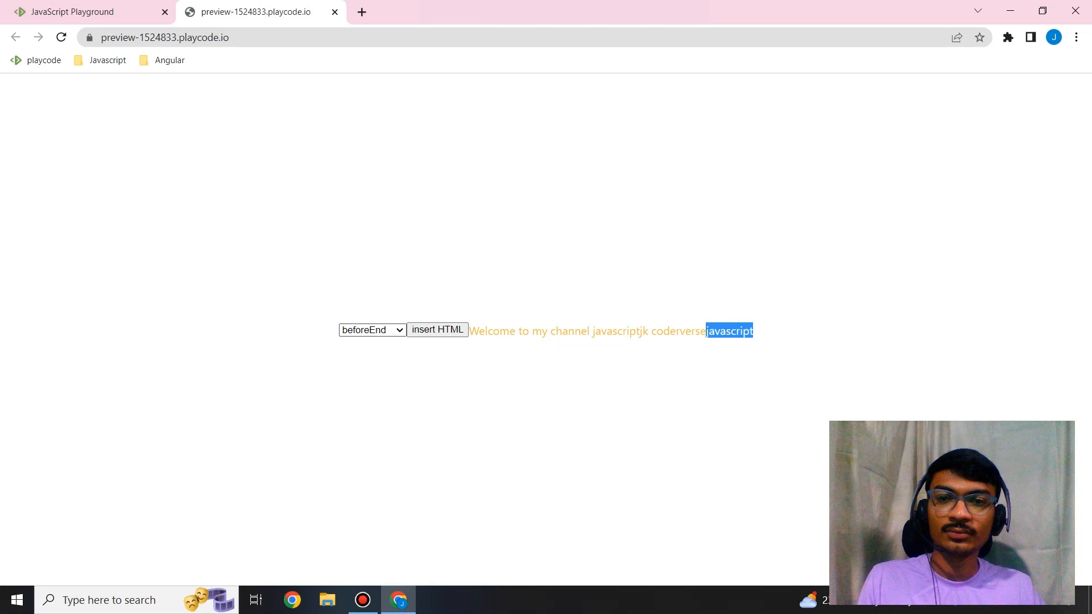
{"action": "left_click", "coordinate": [372, 329]}
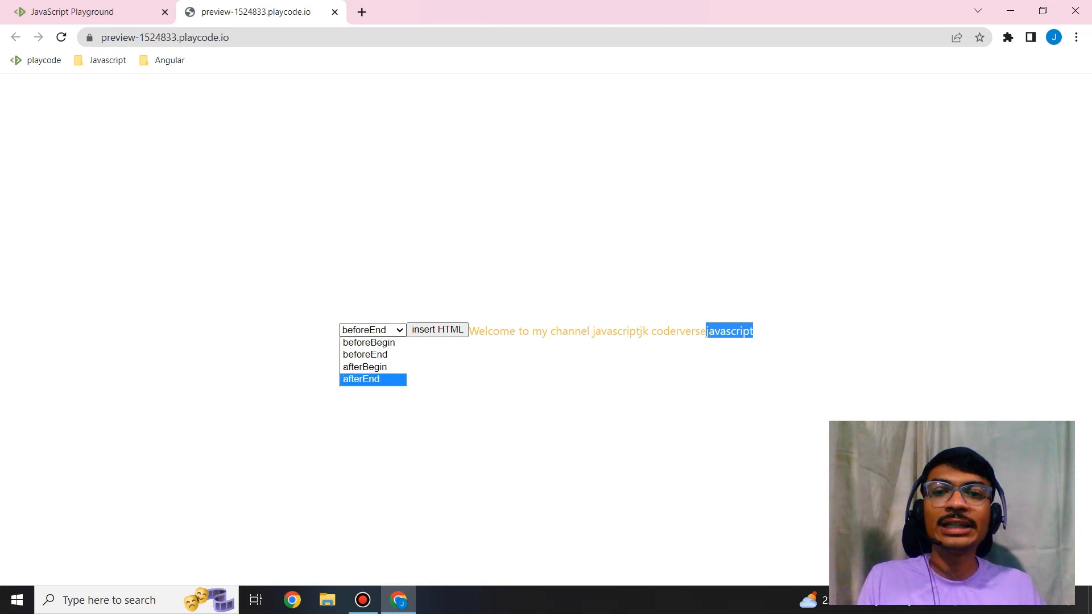
{"action": "right_click", "coordinate": [418, 331]}
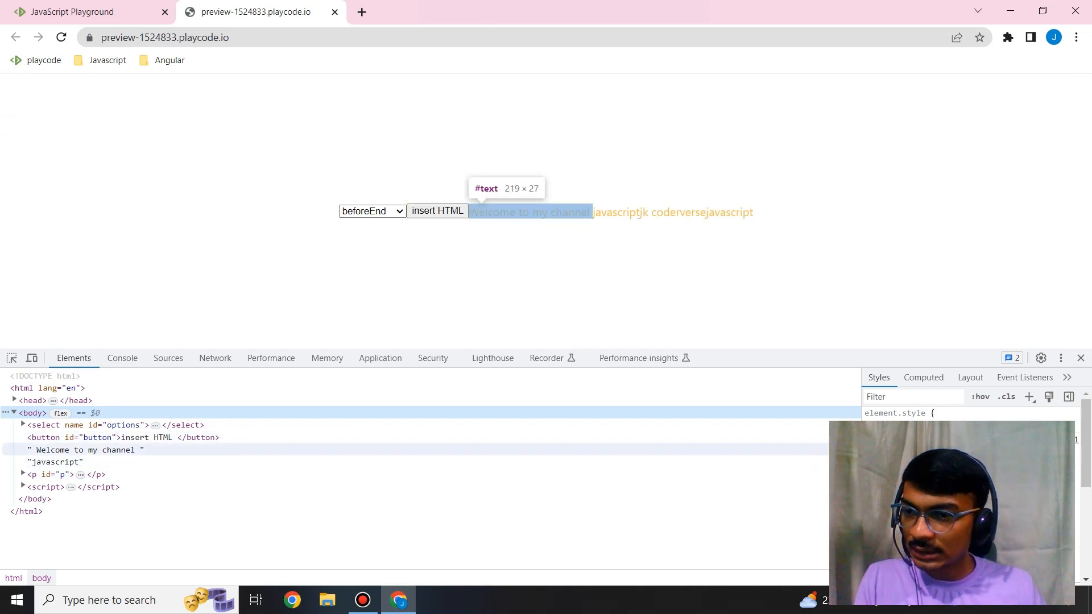
{"action": "mouse_move", "coordinate": [616, 212]}
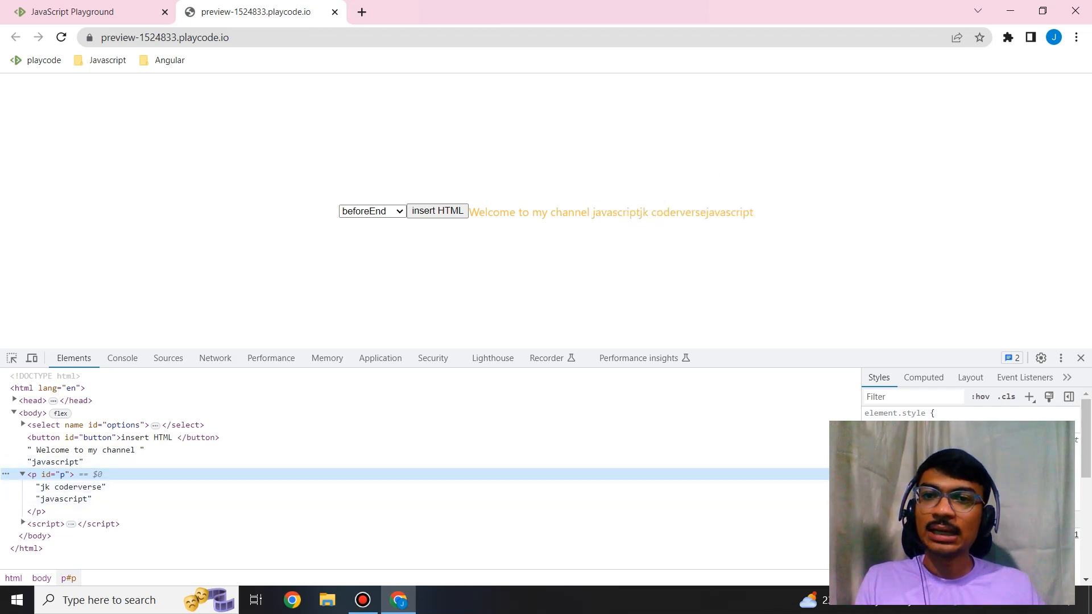
Check paragraph p in DevTools for the inserted 'javascript' nodes, then return to the editor
{"action": "left_click", "coordinate": [372, 211]}
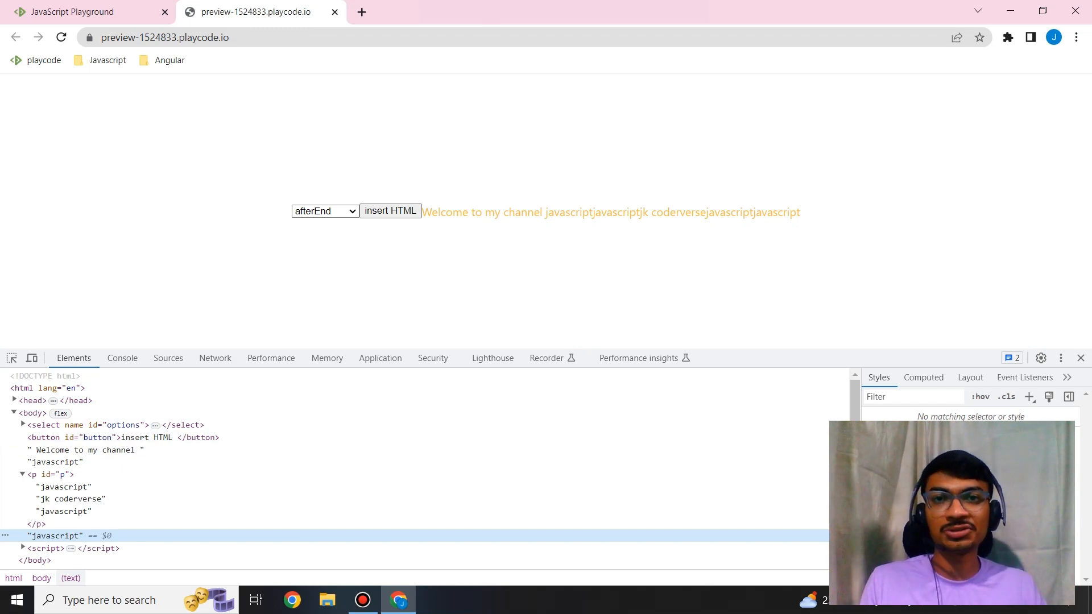
{"action": "left_click", "coordinate": [84, 12]}
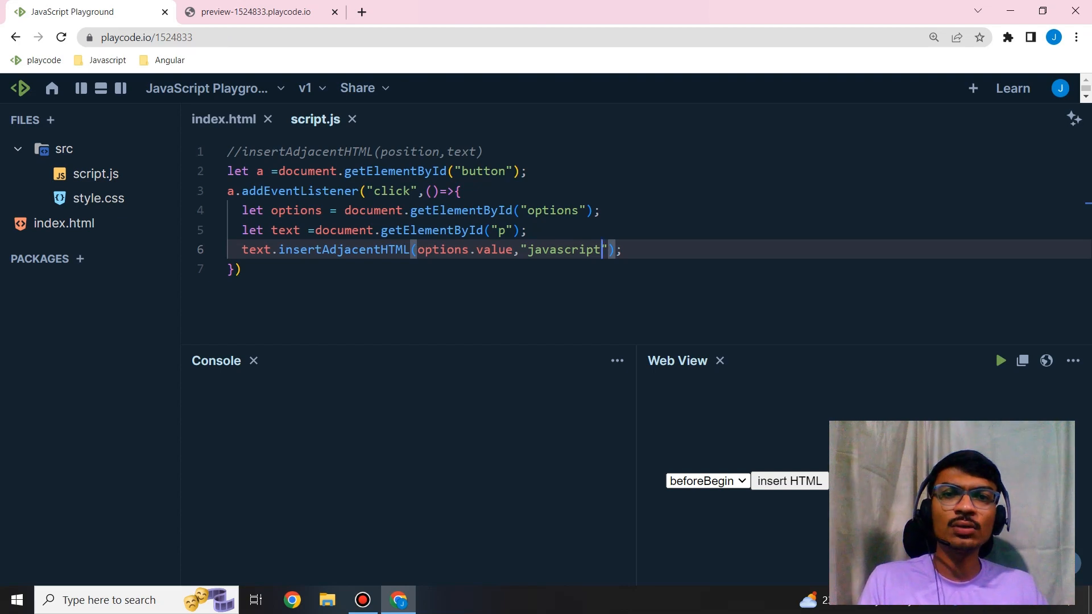
{"action": "double_click", "coordinate": [564, 249]}
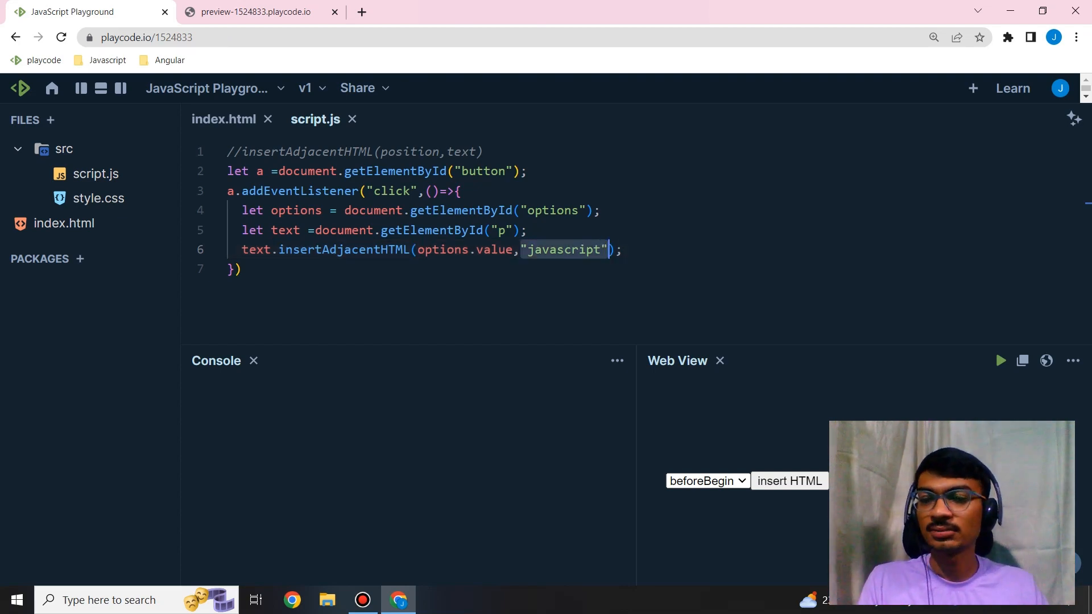
{"action": "left_click", "coordinate": [256, 12]}
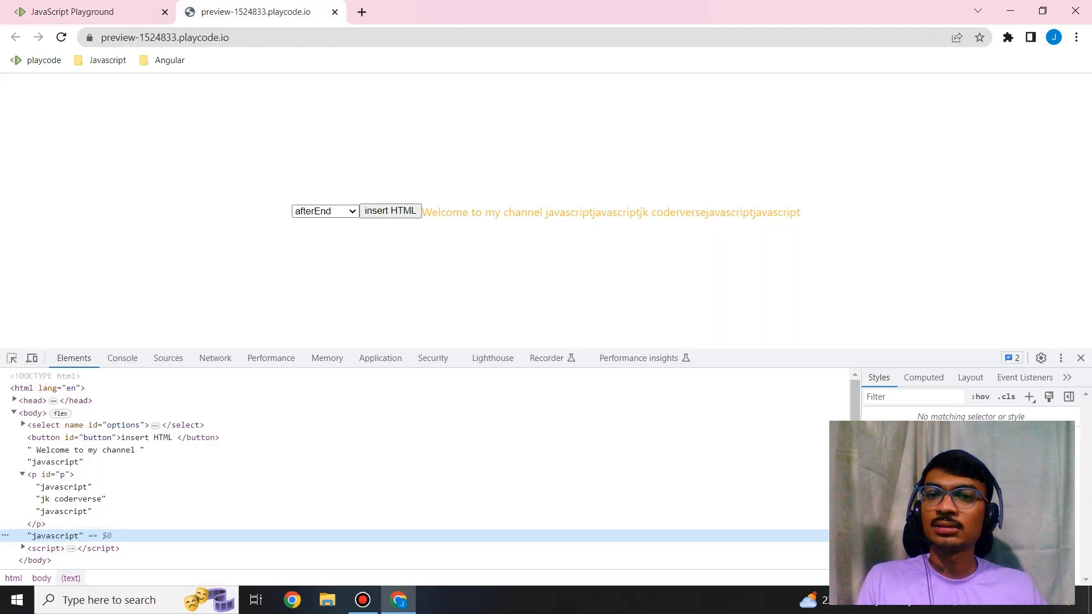
{"action": "left_click", "coordinate": [73, 12]}
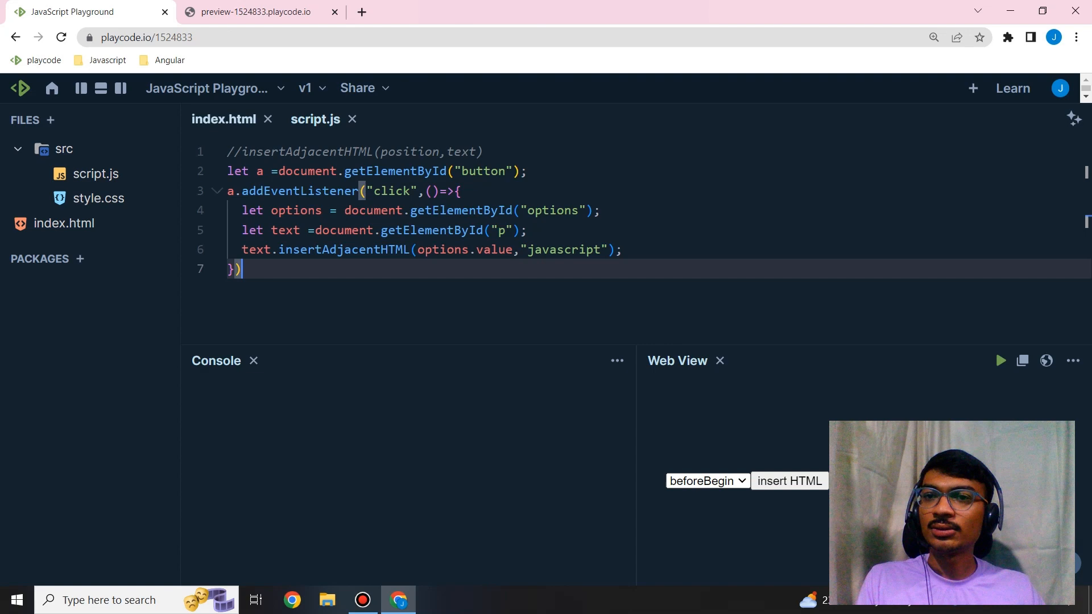
Add a button with id 'reset' labelled 'reset' beneath the welcome paragraph in index.html
{"action": "left_click", "coordinate": [223, 119]}
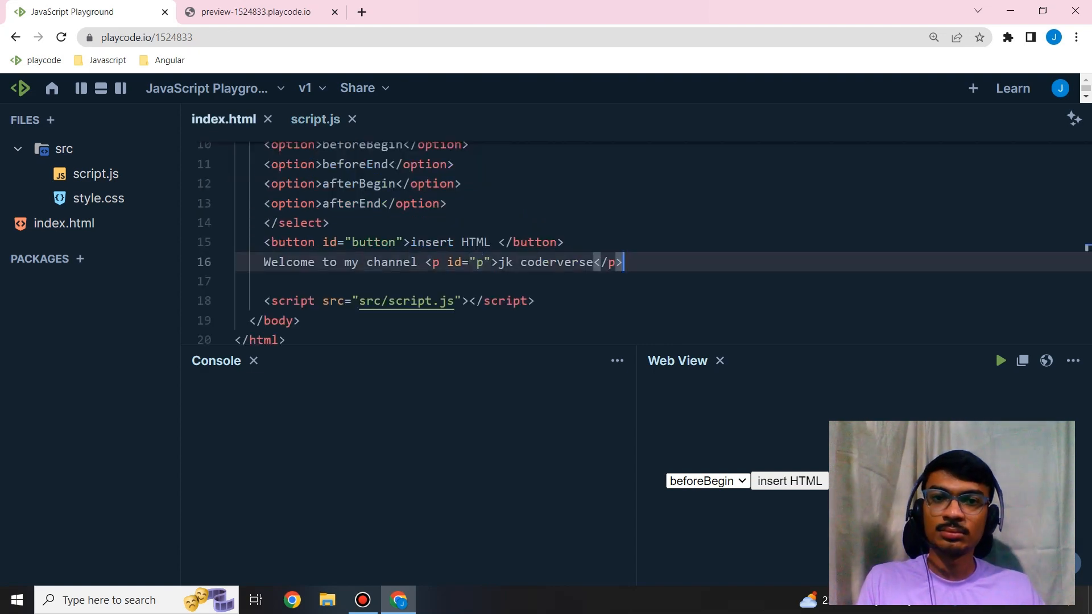
{"action": "type", "text": "<button id=></button>"}
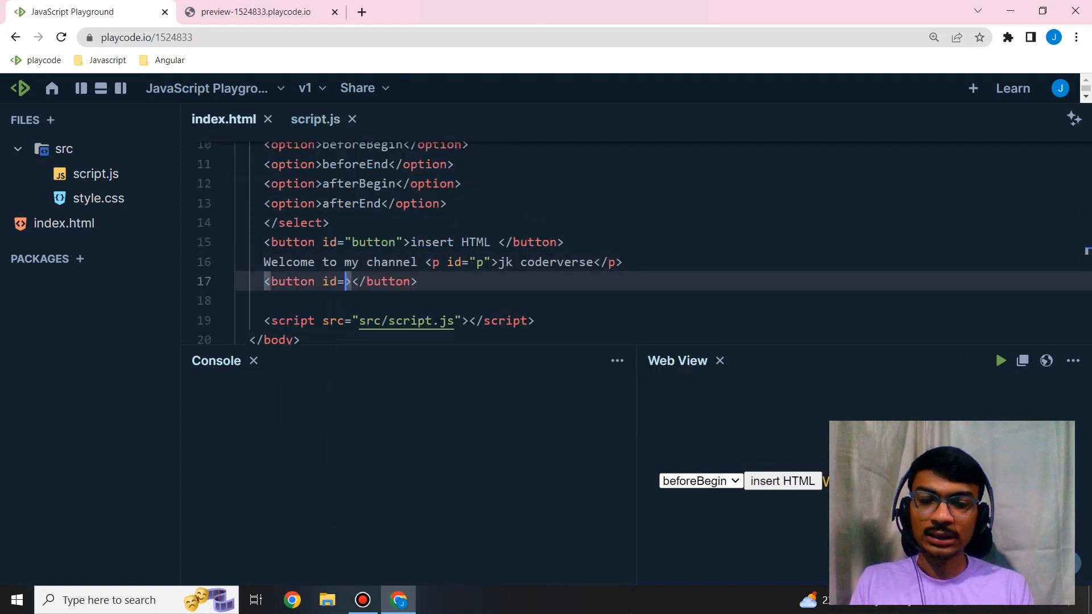
{"action": "type", "text": "re"}
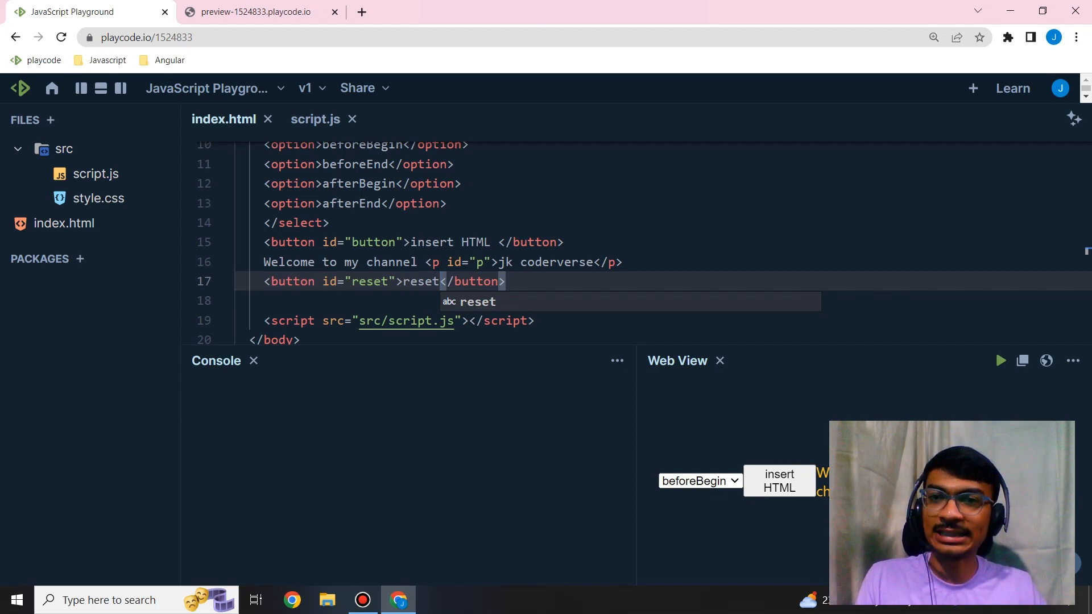
{"action": "left_click", "coordinate": [314, 119]}
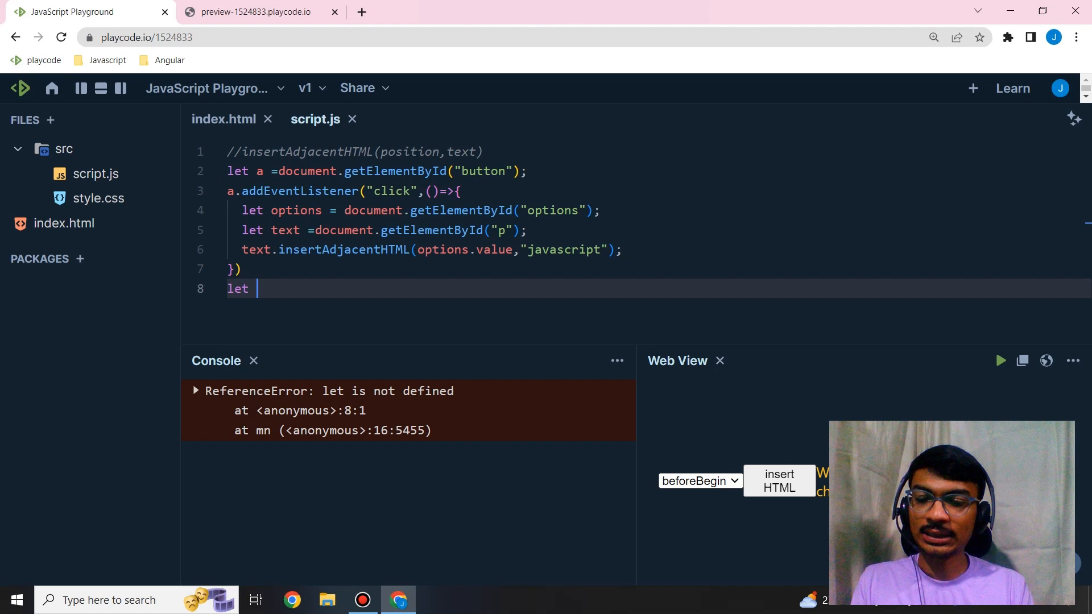
Get the reset element by id and add a click handler starting document.location.reload
{"action": "type", "text": "reset =doc"}
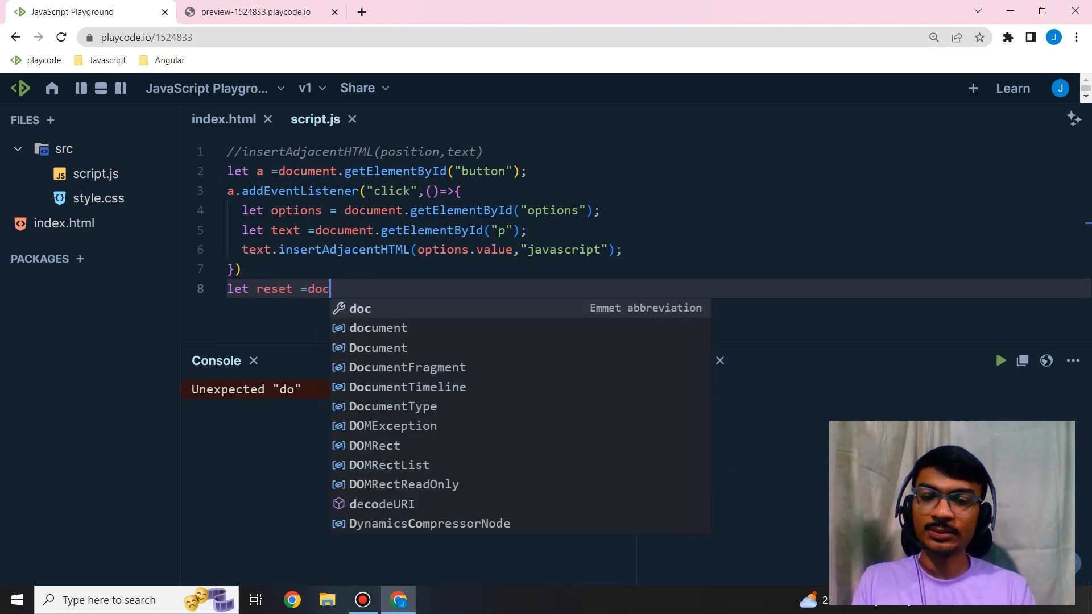
{"action": "type", "text": "ument.getElementById(\""}
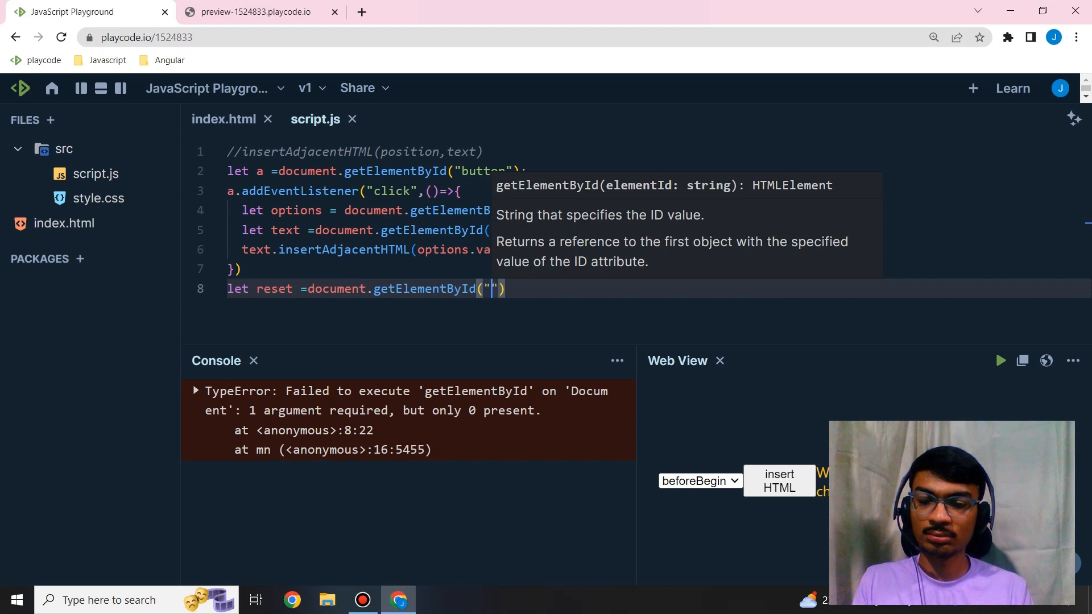
{"action": "type", "text": "reset"}
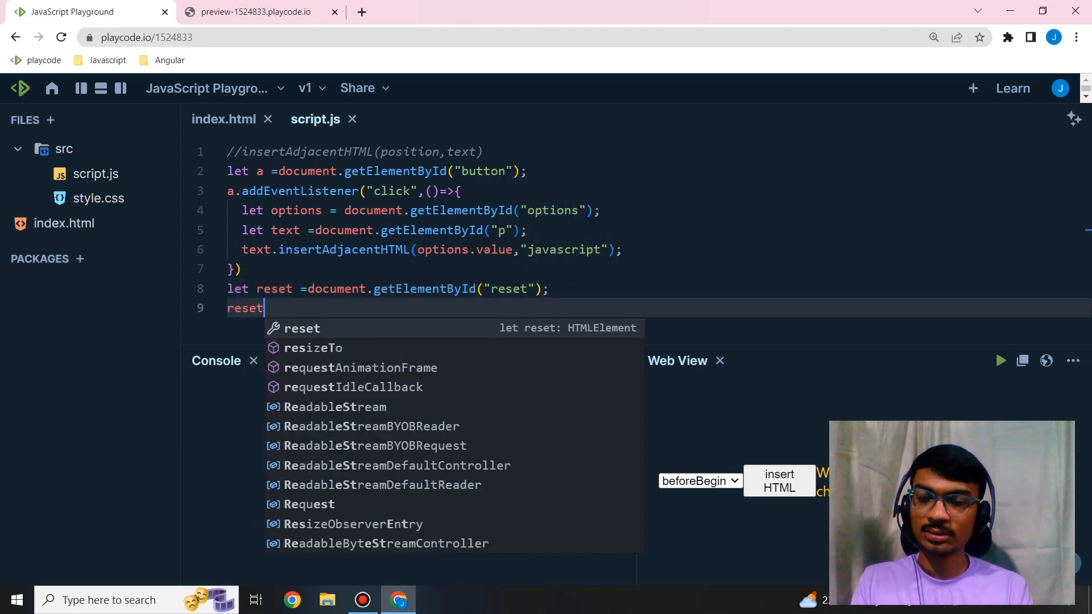
{"action": "type", "text": ".addEventListener"}
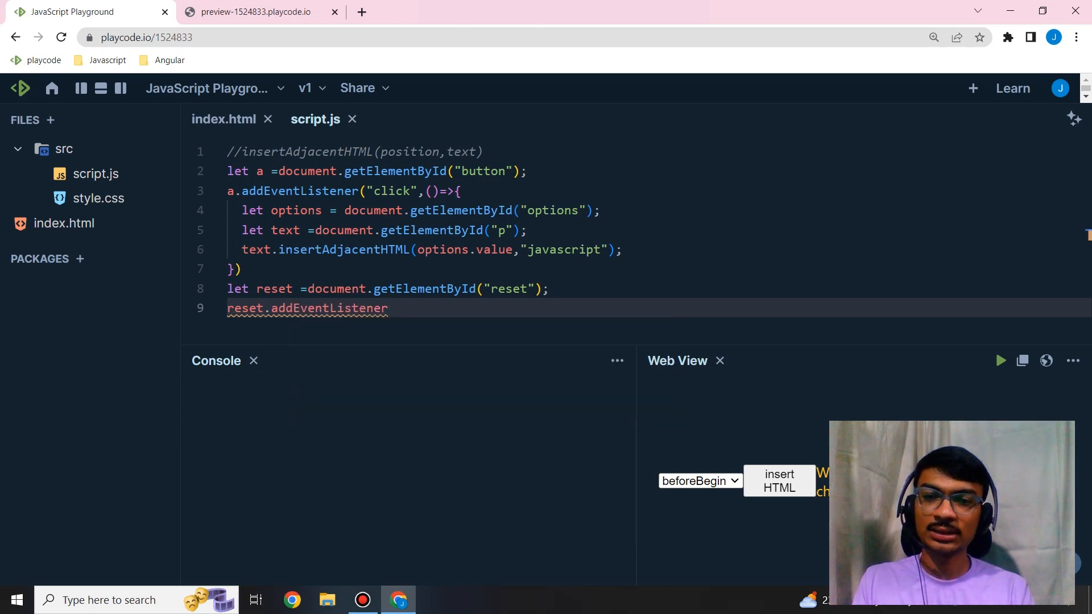
{"action": "type", "text": "(\"clic\""}
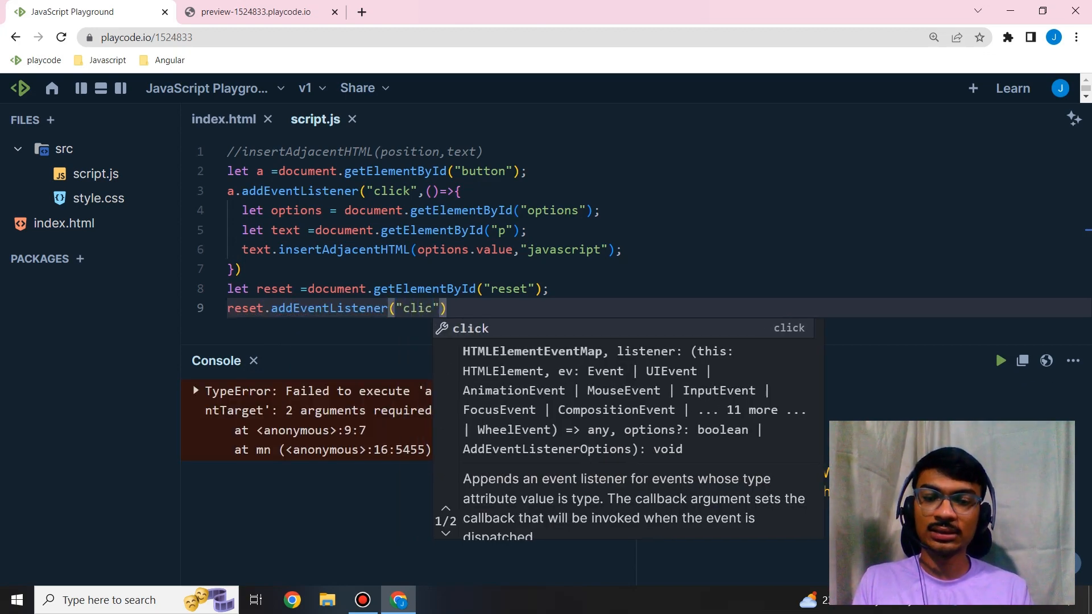
{"action": "type", "text": "k"}
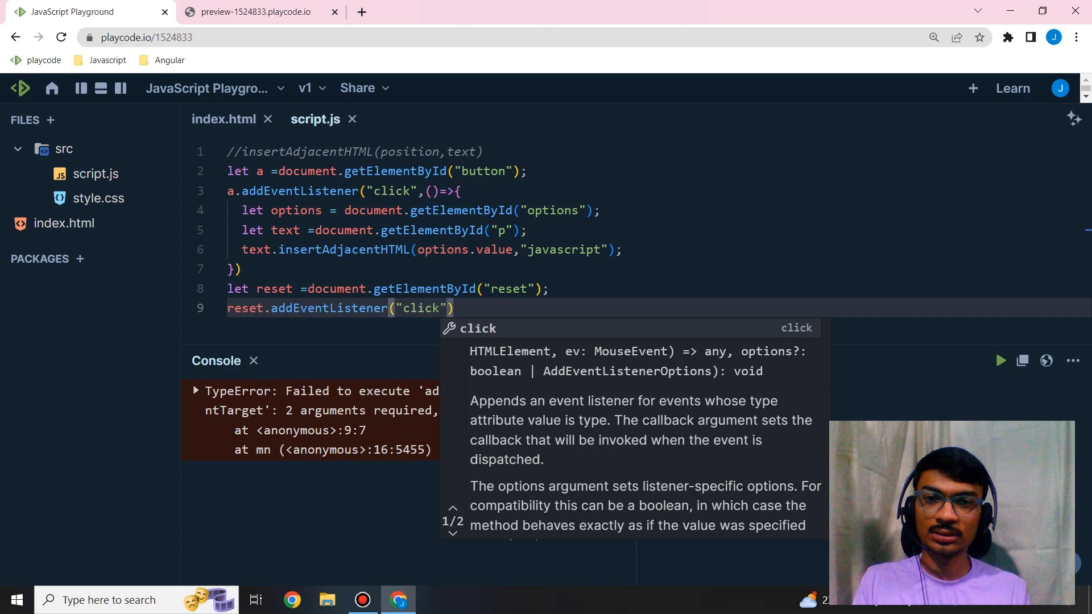
{"action": "type", "text": ",()"}
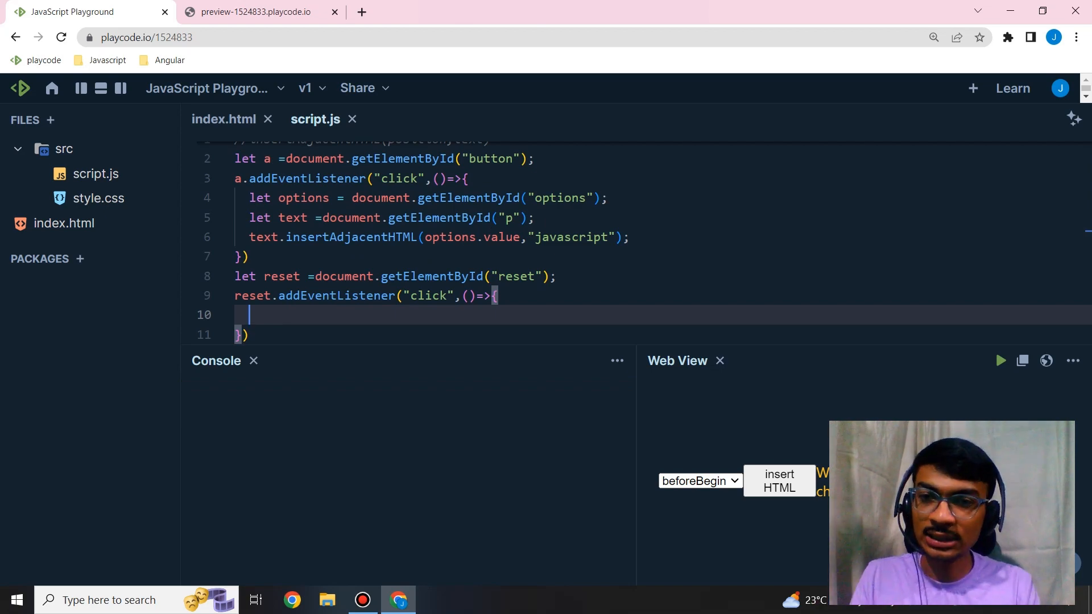
{"action": "type", "text": "document."}
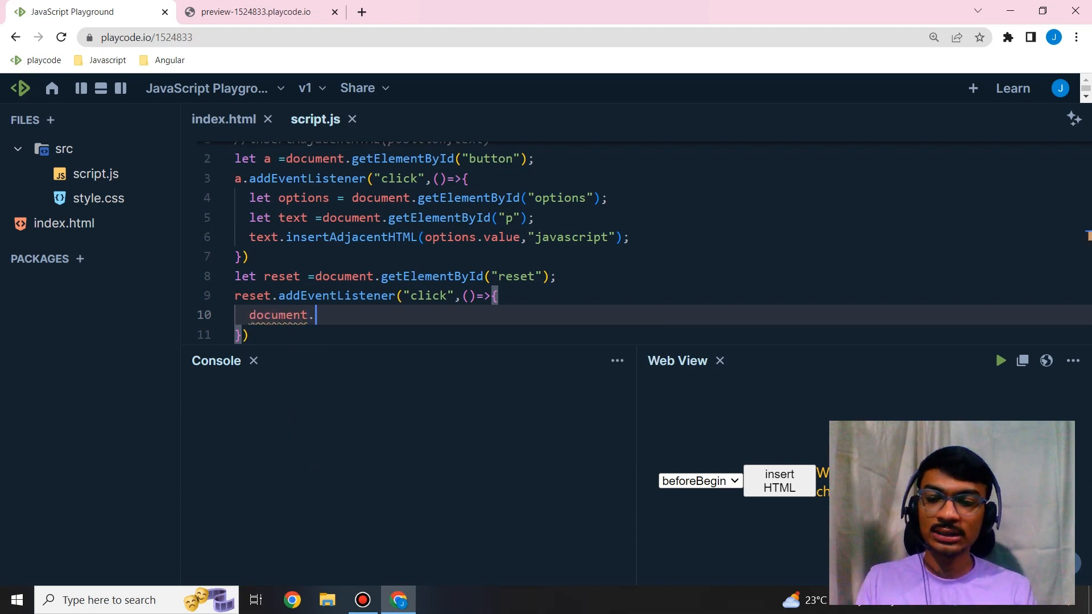
{"action": "type", "text": "locatio"}
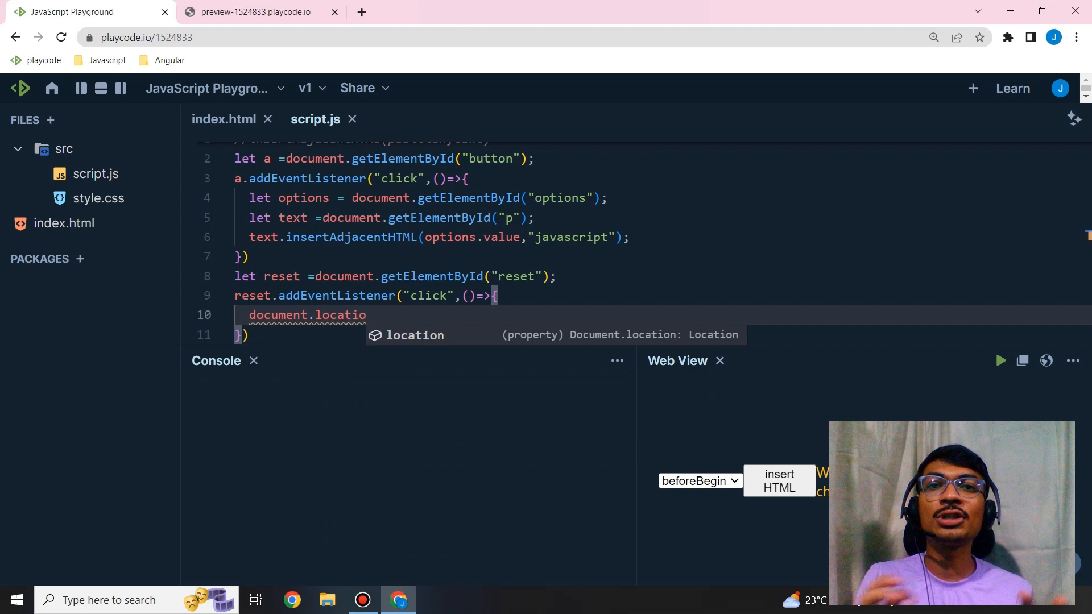
{"action": "type", "text": "n"}
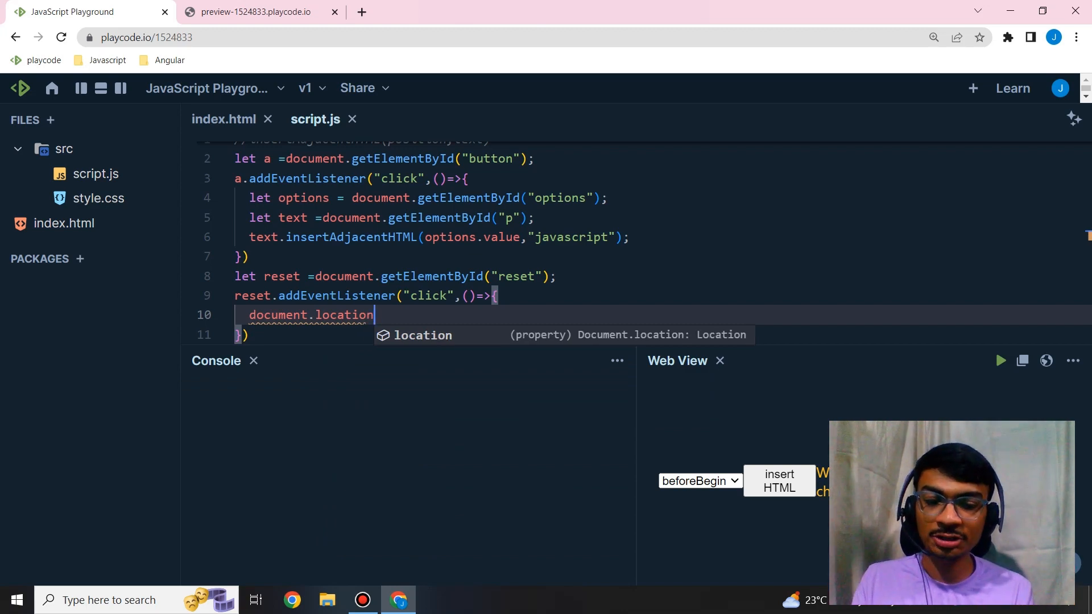
{"action": "type", "text": "."}
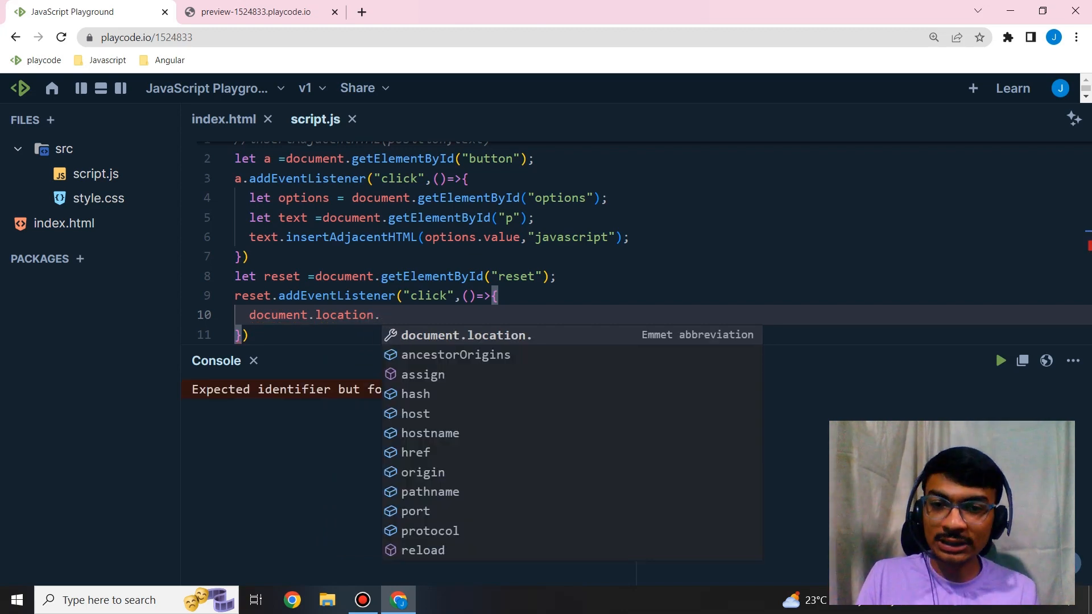
{"action": "type", "text": "reloa"}
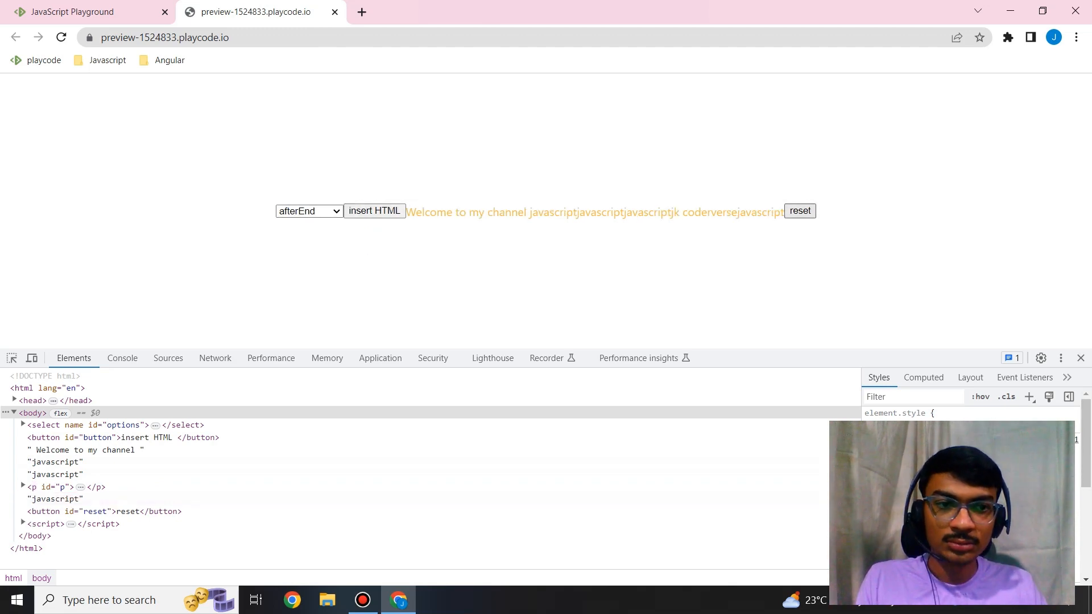
{"action": "mouse_move", "coordinate": [55, 450]}
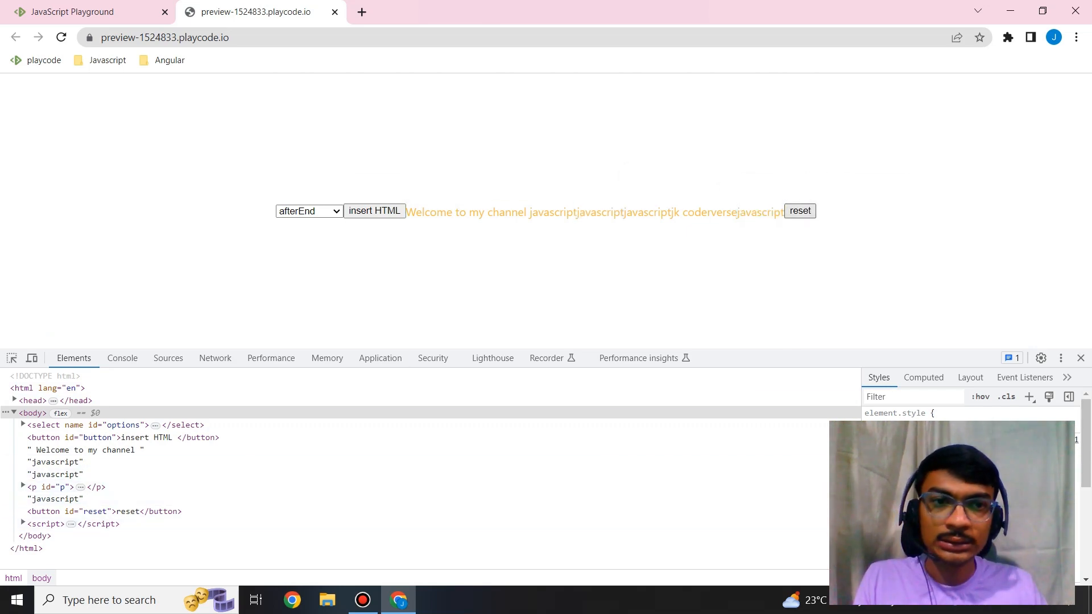
Try reset on the preview, then add () to complete document.location.reload()
{"action": "left_click", "coordinate": [84, 12]}
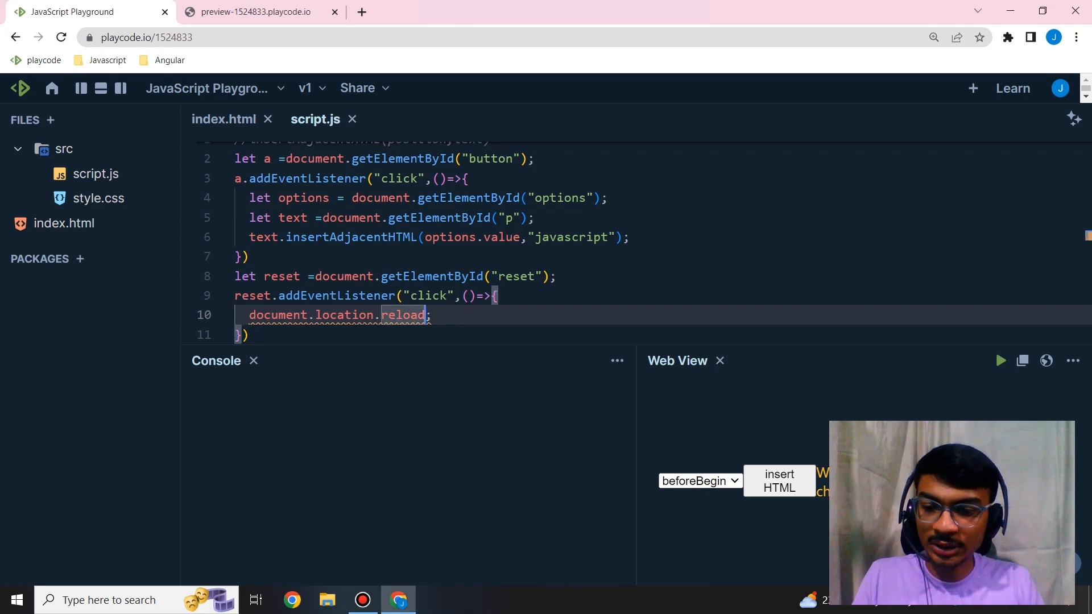
{"action": "type", "text": "()"}
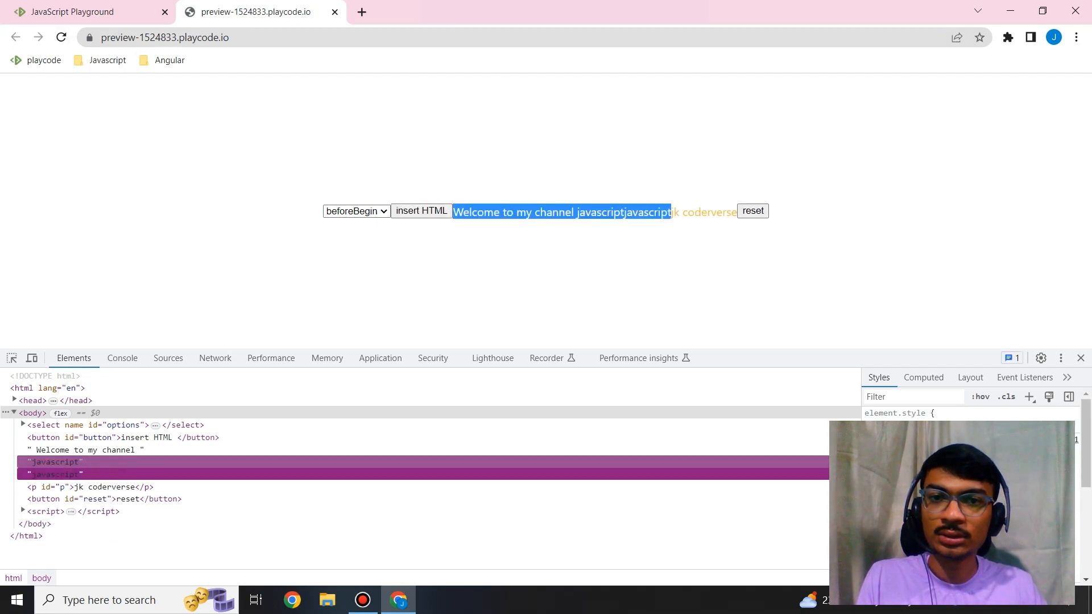
Reset the preview to clear the inserted javascript text, then return to the code editor
{"action": "left_click", "coordinate": [356, 212]}
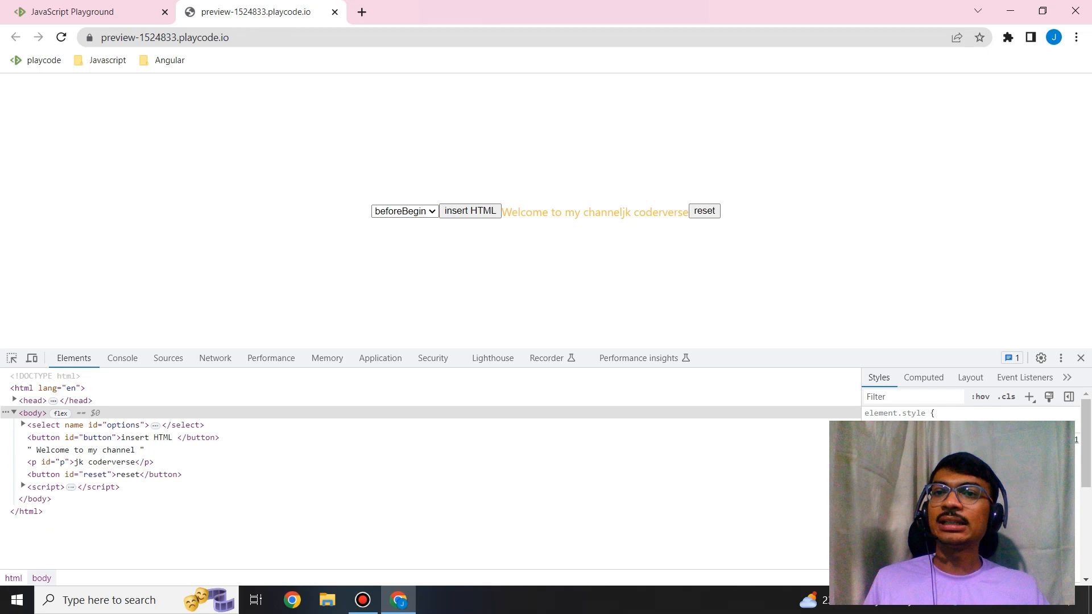
{"action": "left_click", "coordinate": [84, 12]}
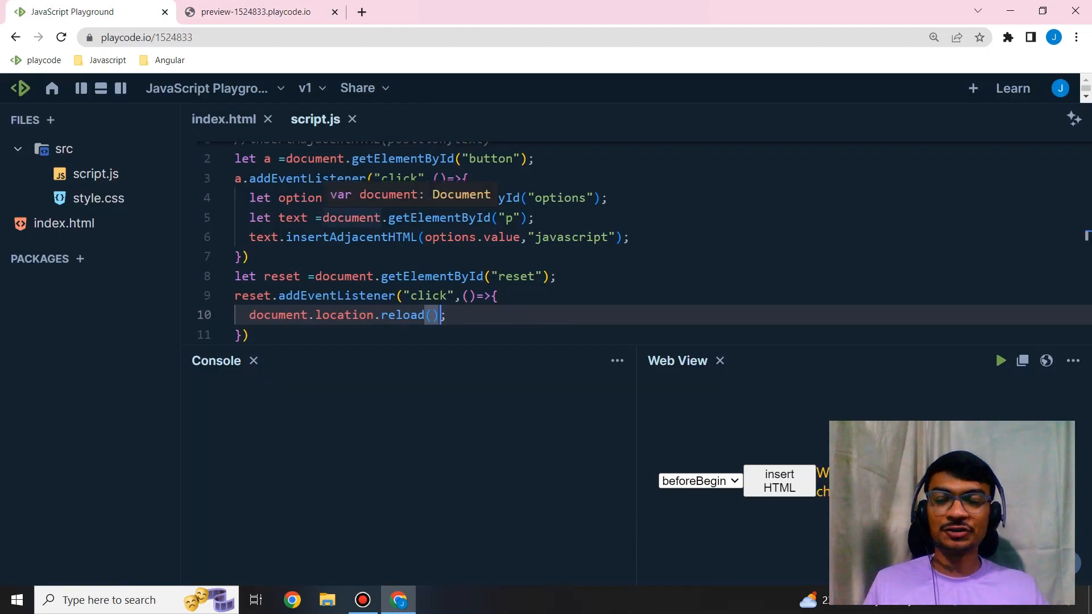